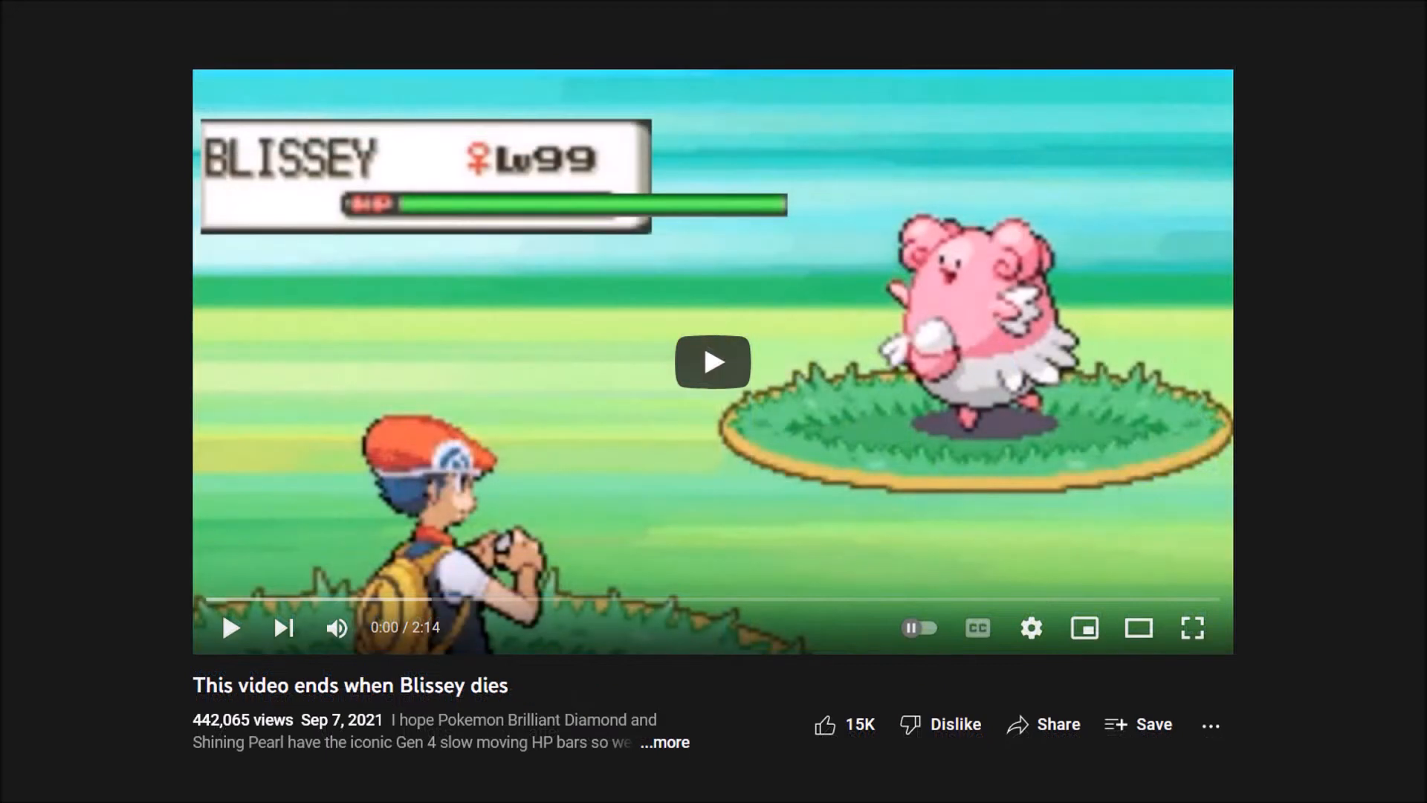
Step: Step ahead to frames 148 and 149 where Roserade's HP starts dropping
click(712, 359)
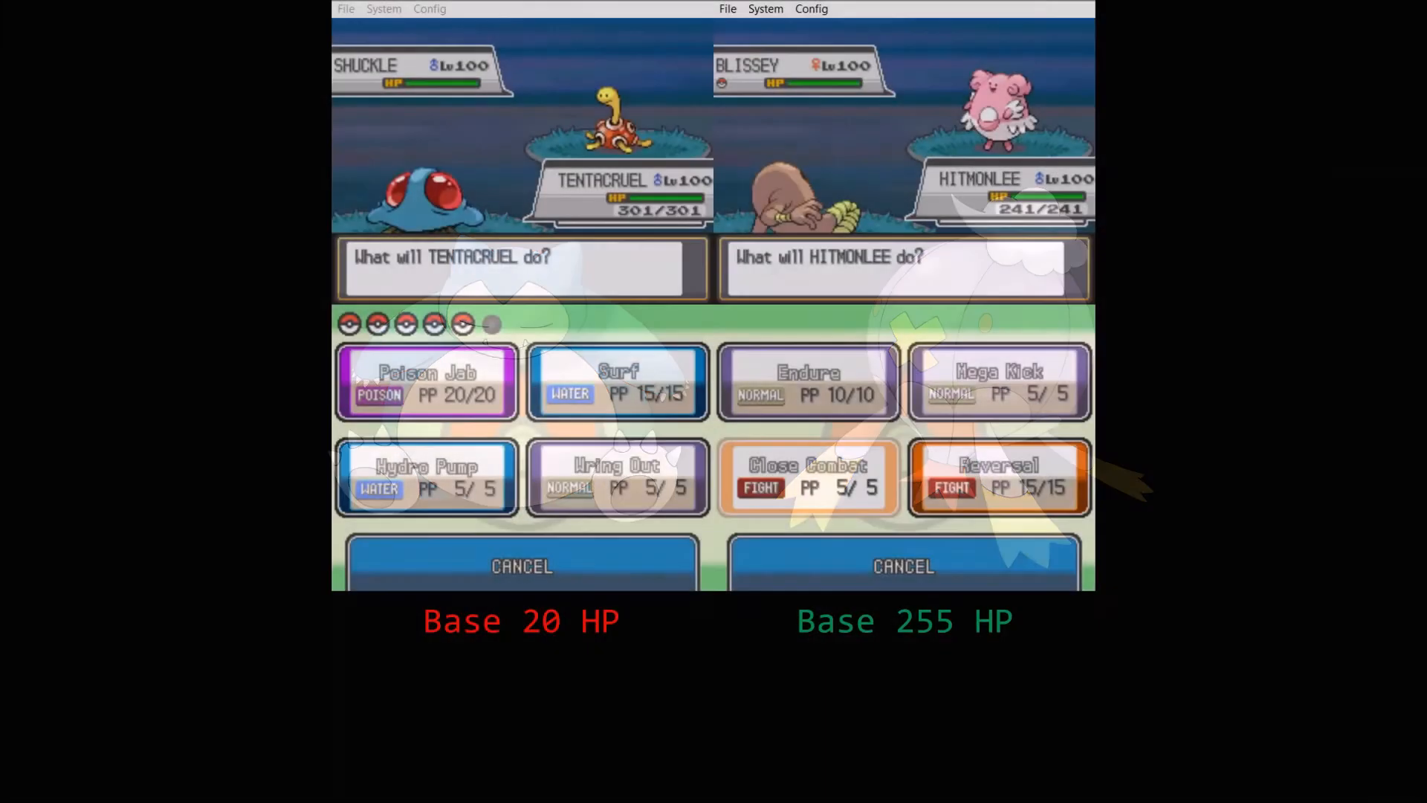
click(425, 478)
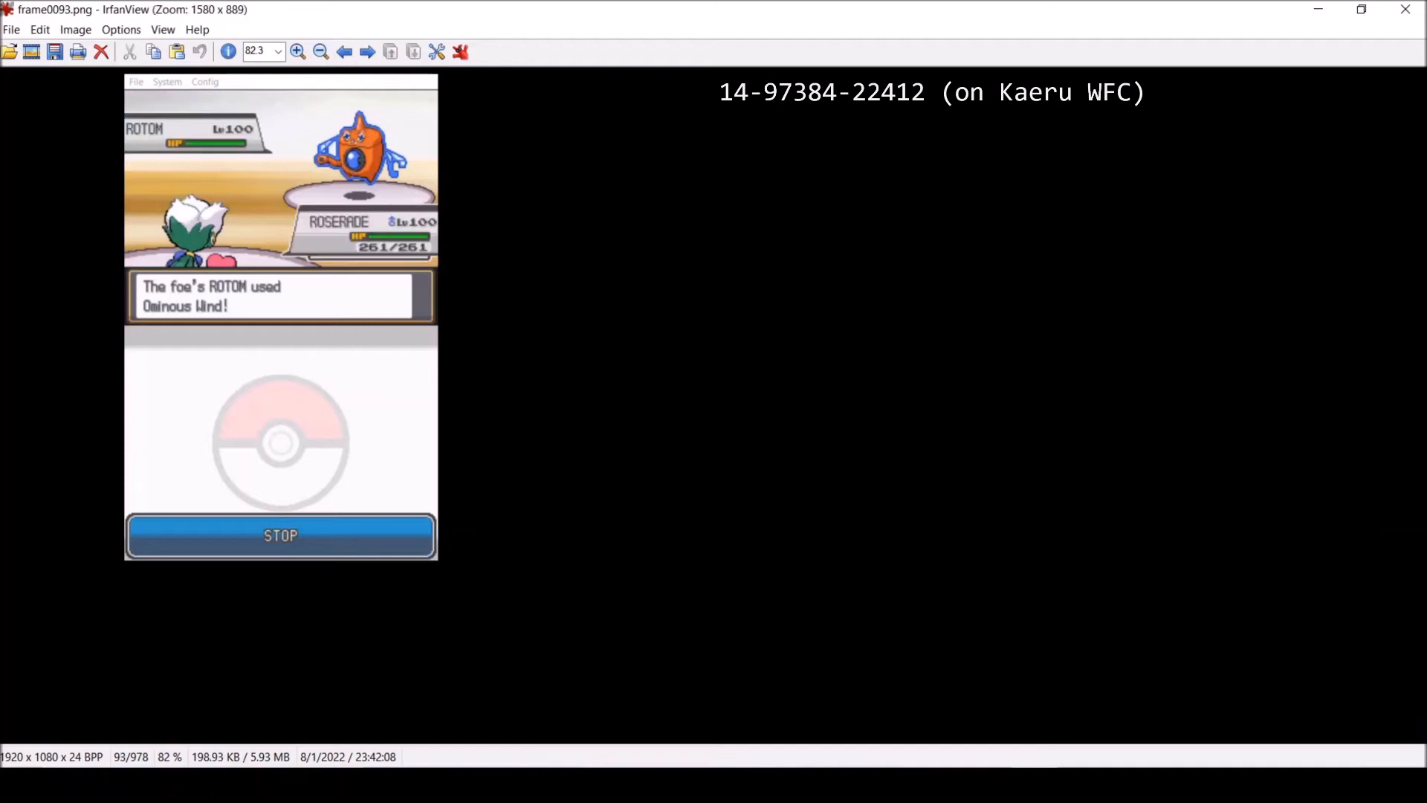
click(365, 51)
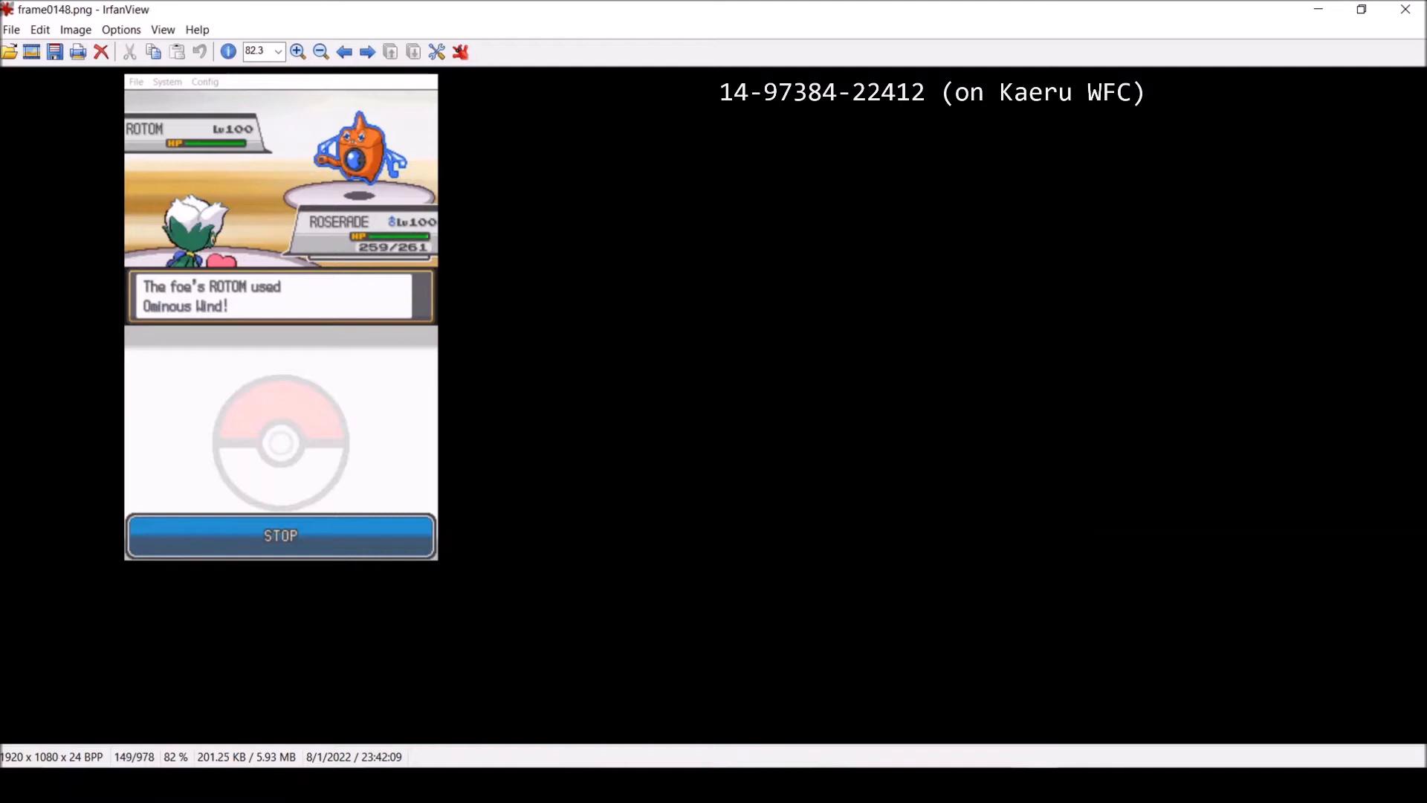
click(343, 50)
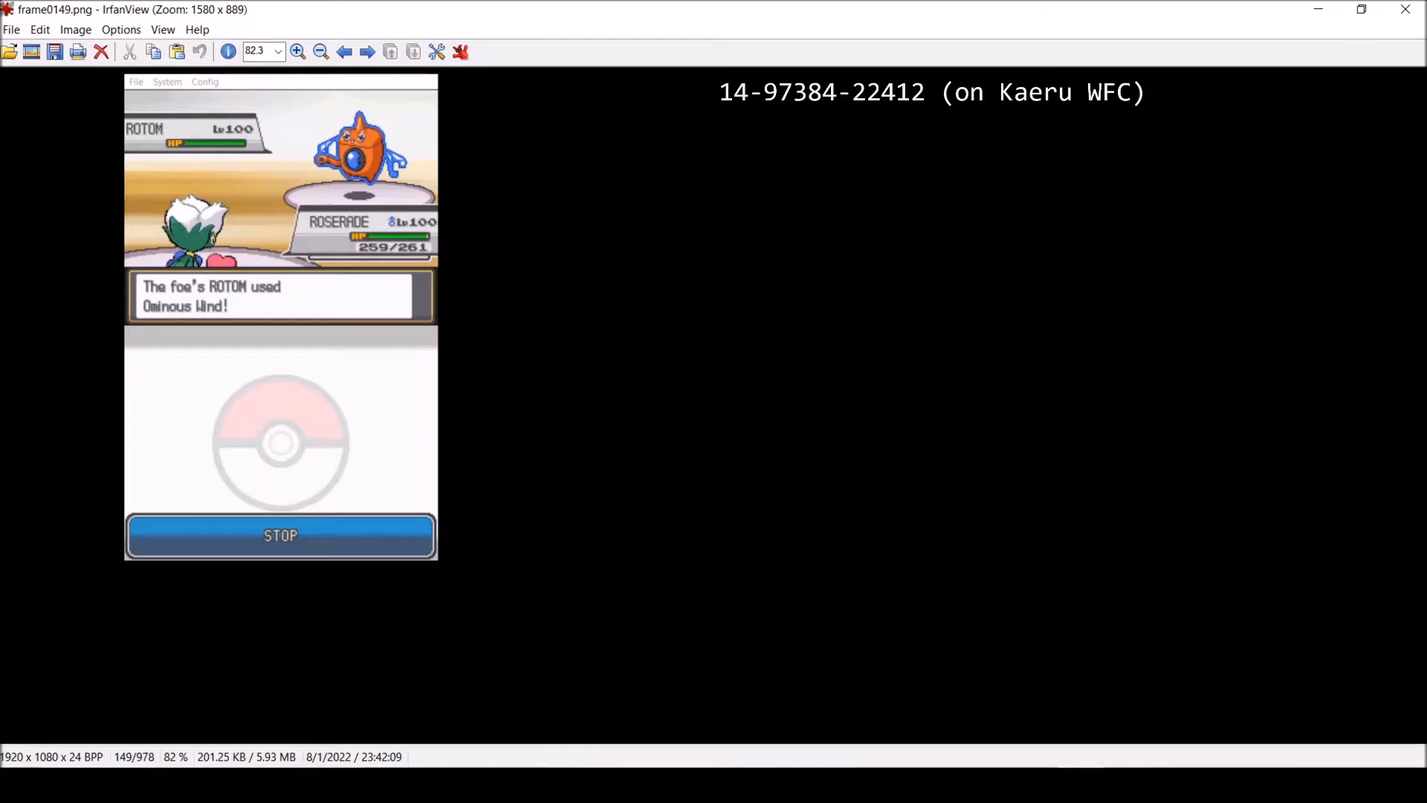
Step: Jump to frame 310 then back to frame 304, the last drain frame at 182/261
click(368, 51)
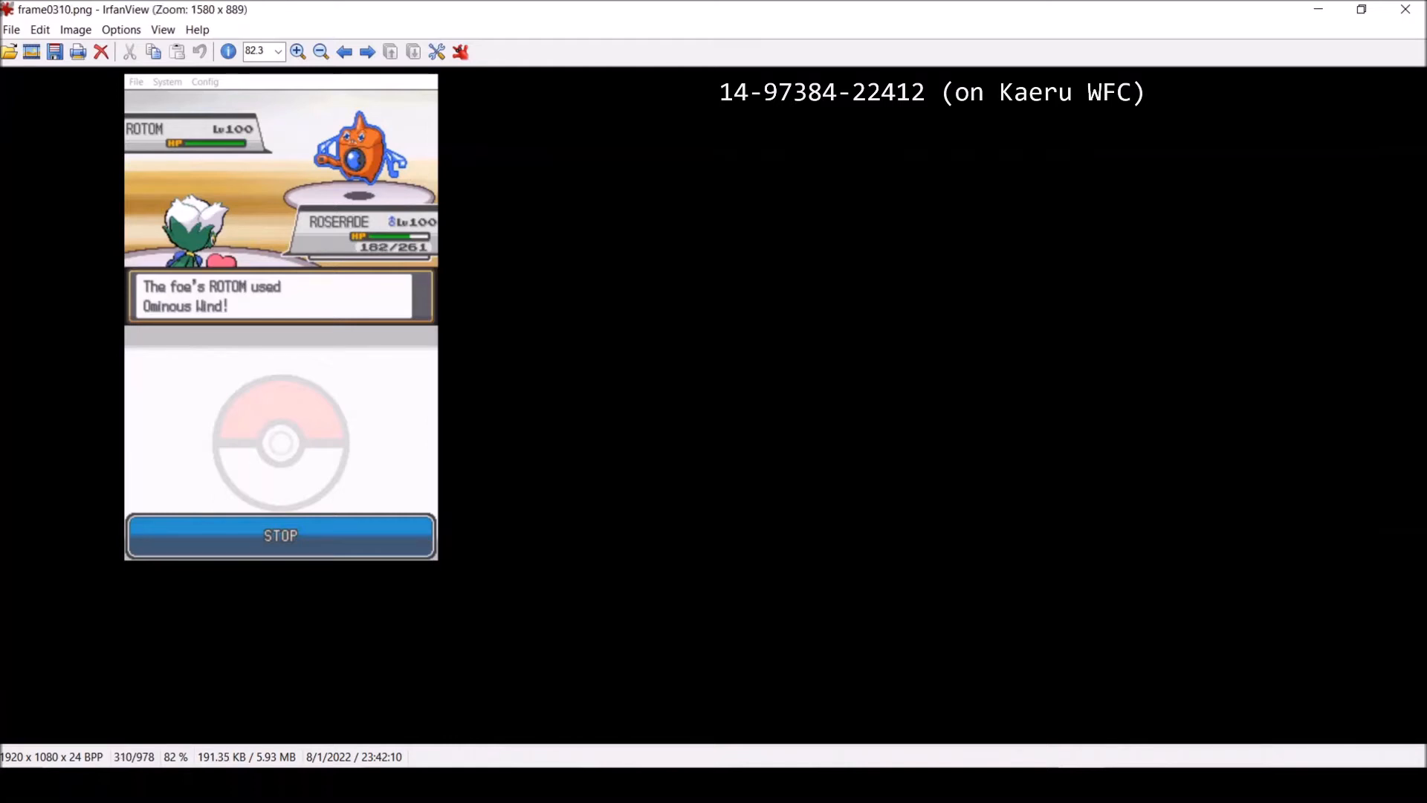
click(344, 51)
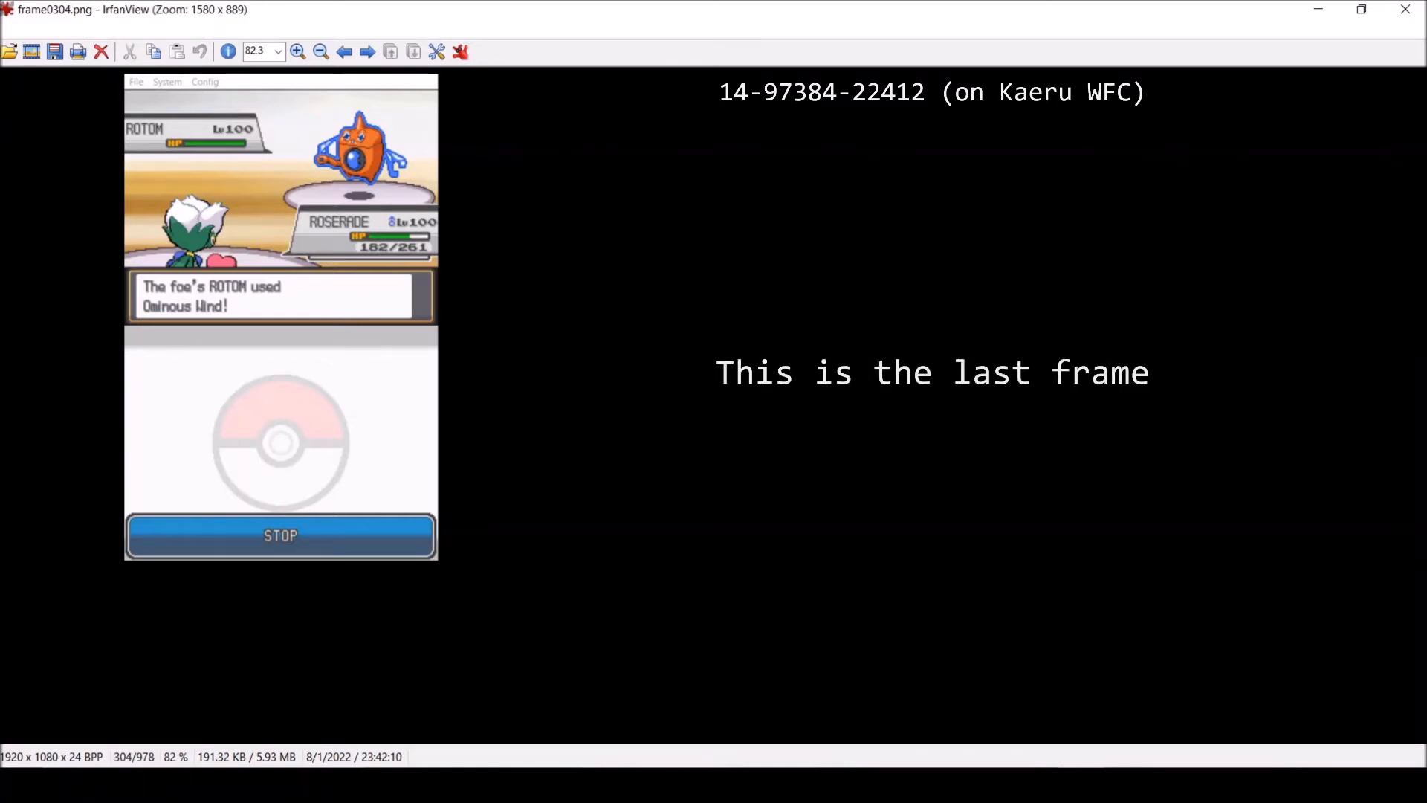
Step: Revisit frame 148 and frame 304 to count 157 frames, then load the second battle's frame sequence
click(343, 50)
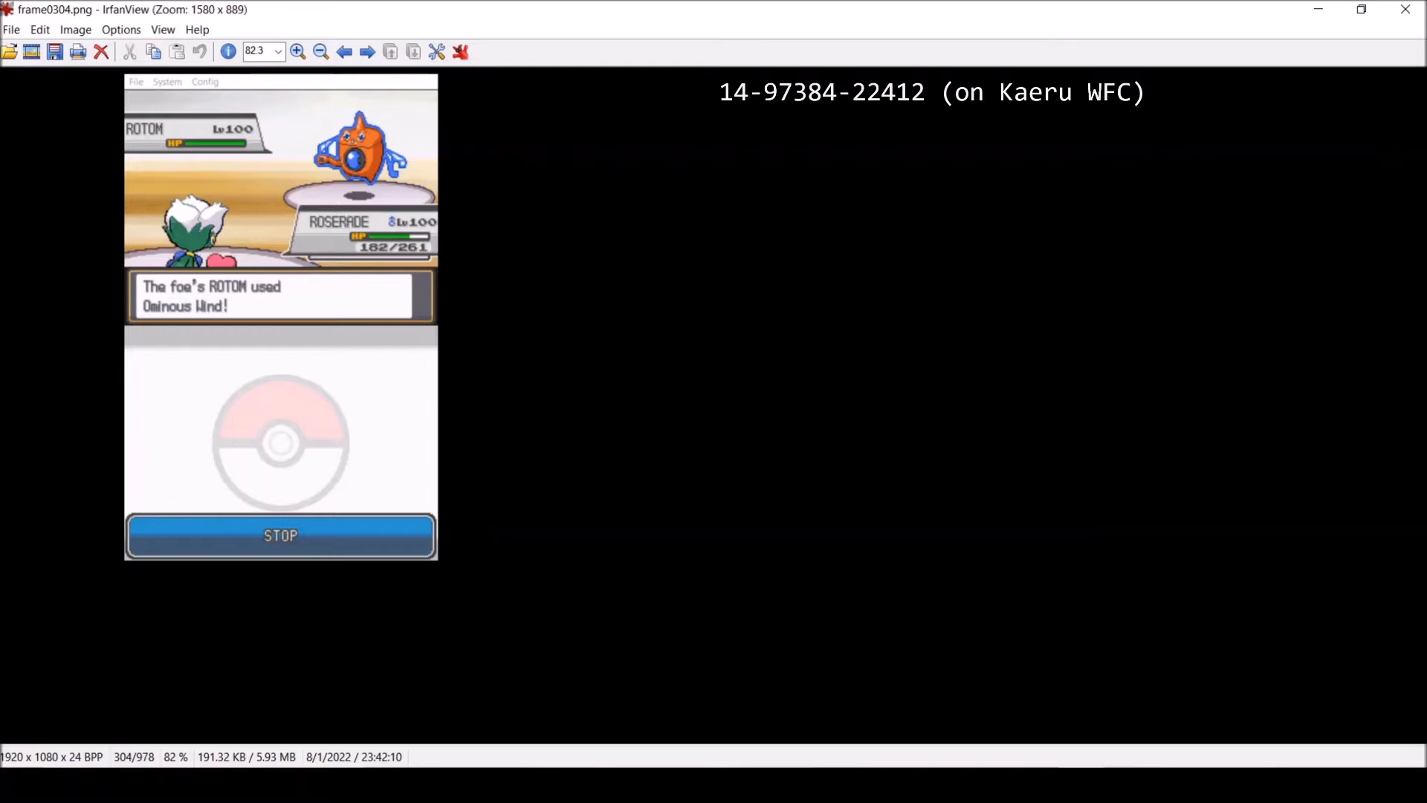
click(343, 51)
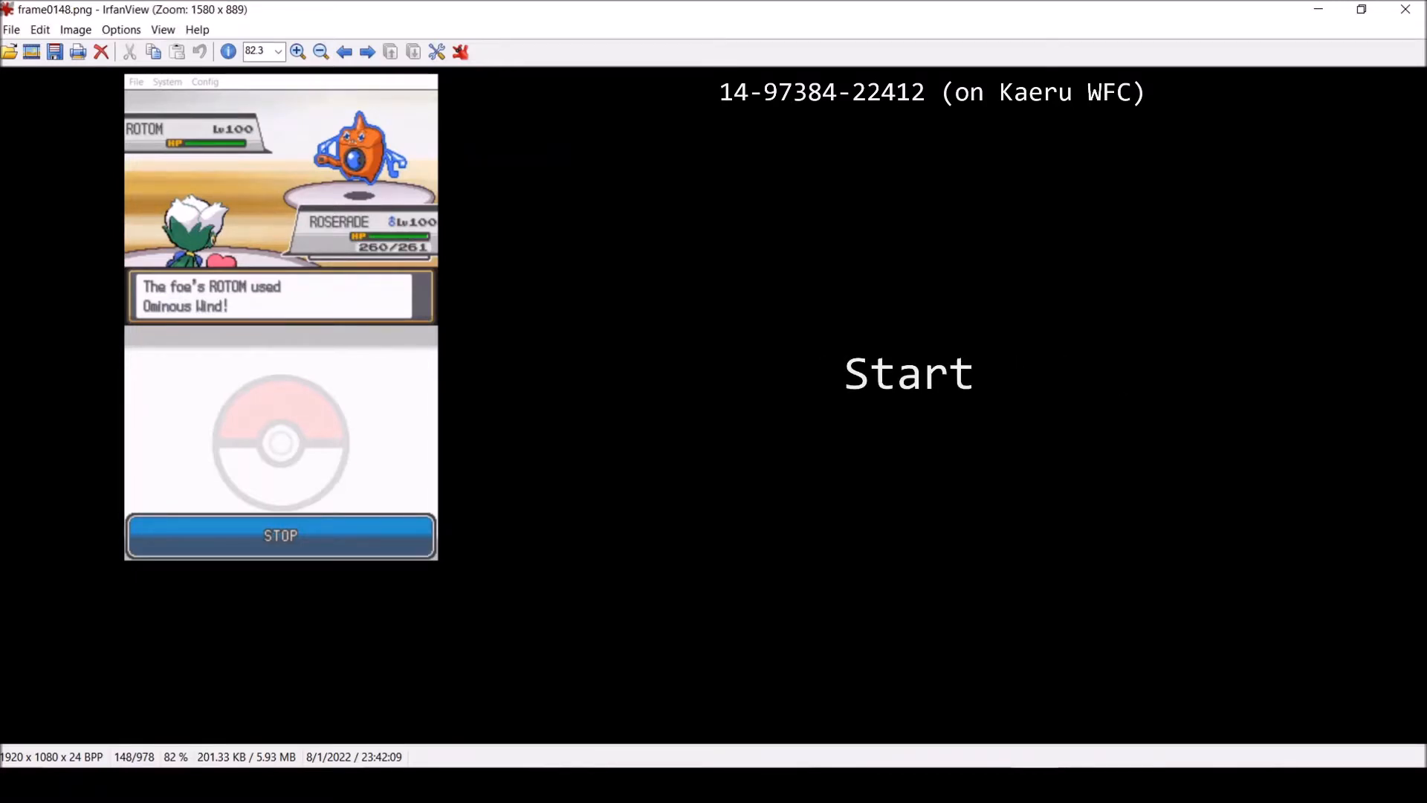
click(365, 50)
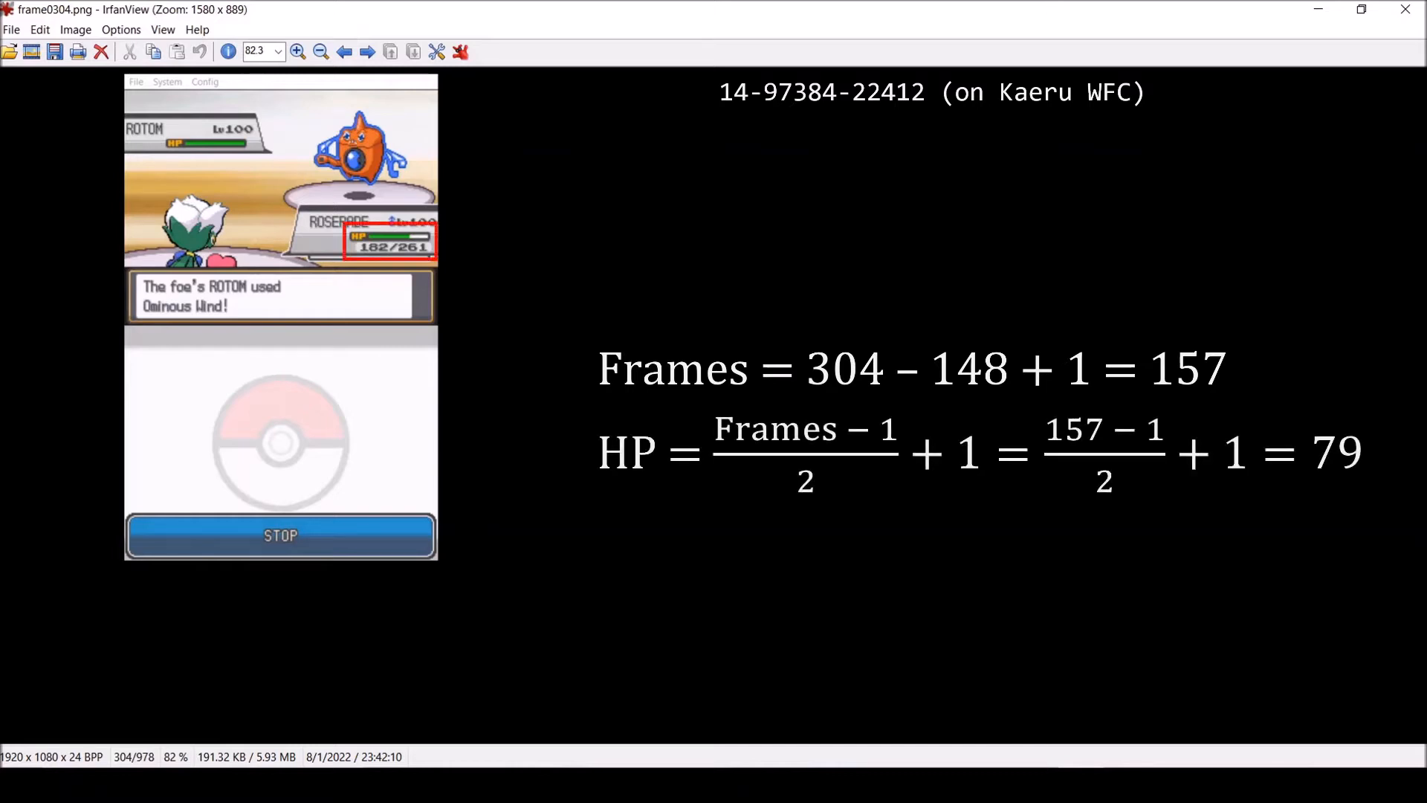
click(366, 51)
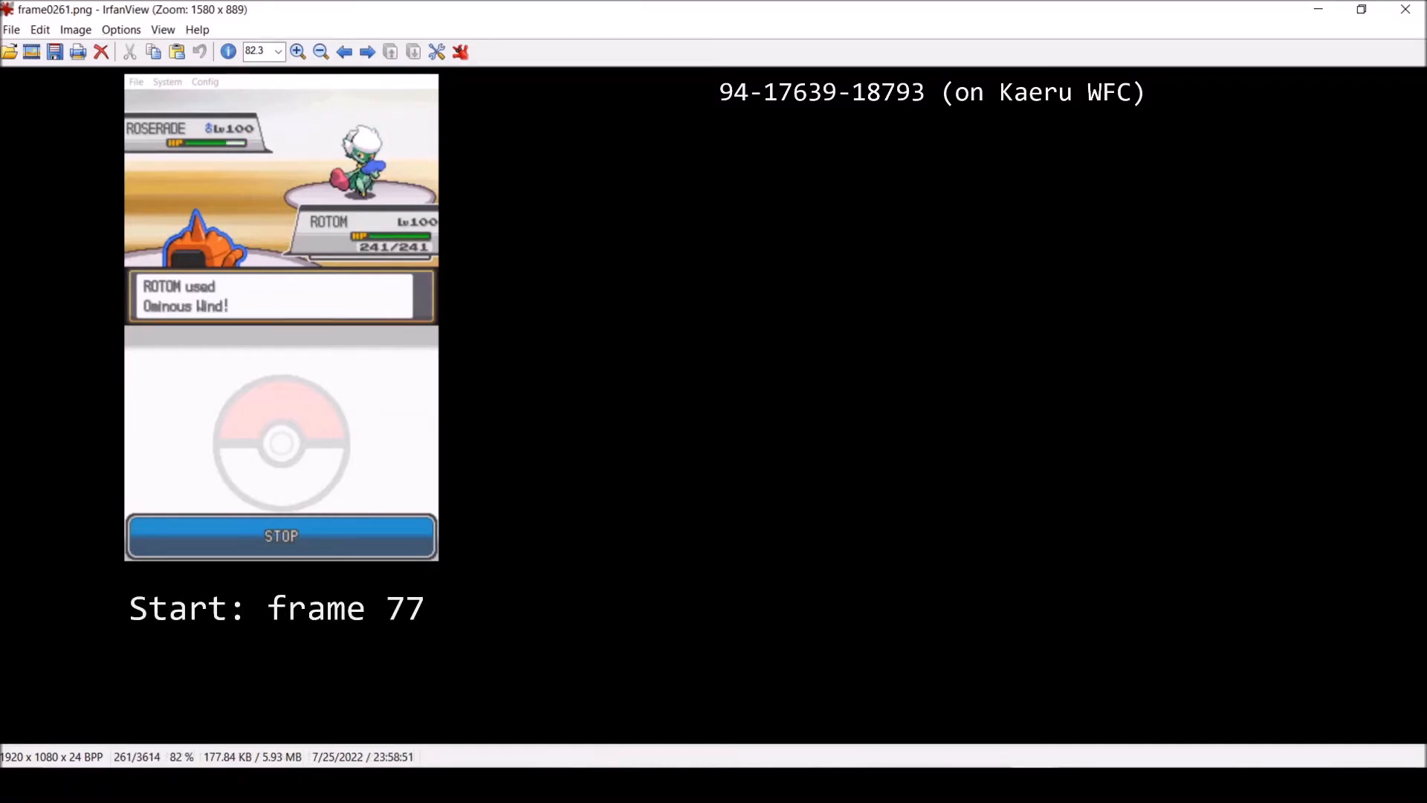
Step: Step through Rotom's Energy Ball drain frames up to 835, then reopen the first battle at frame 895
click(344, 51)
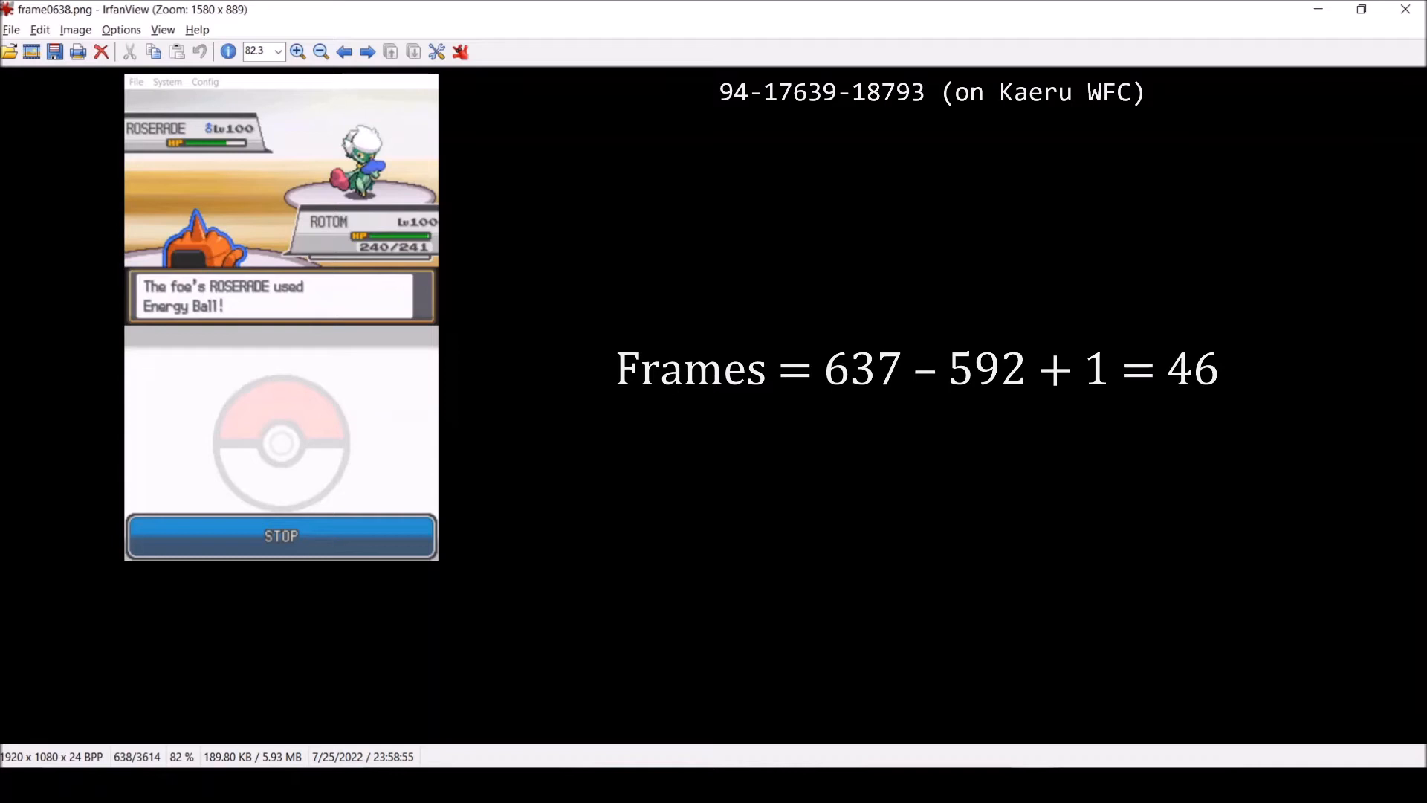
click(366, 51)
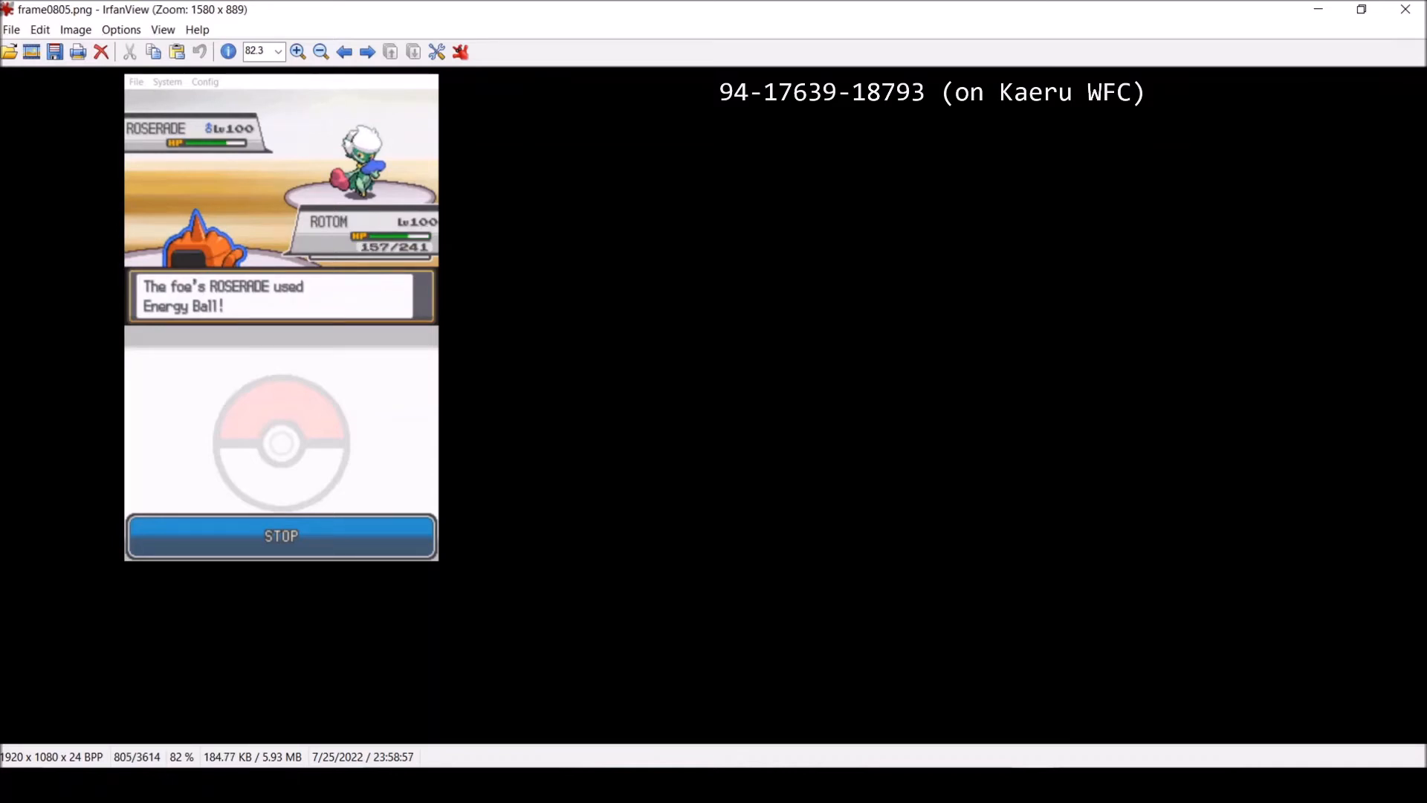
click(367, 50)
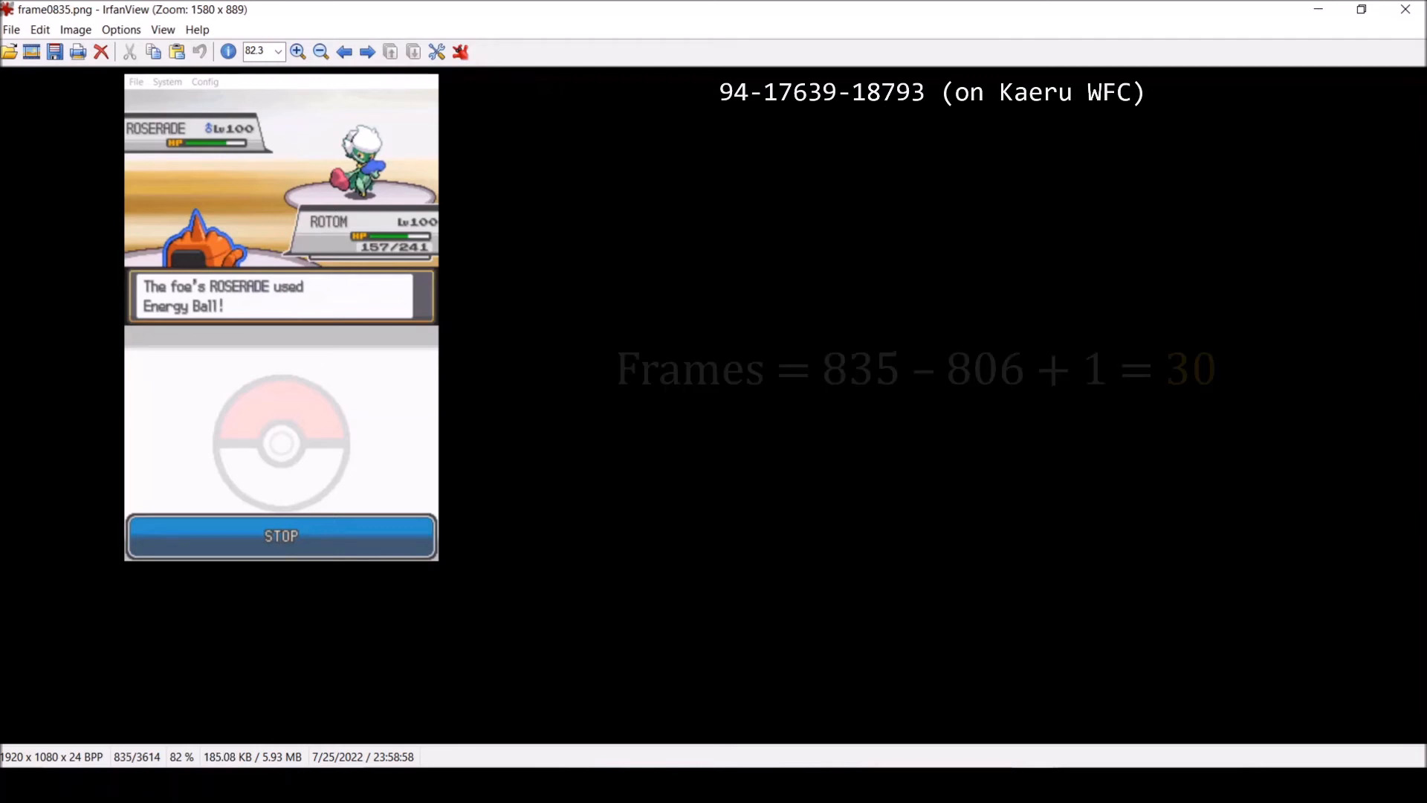
click(367, 51)
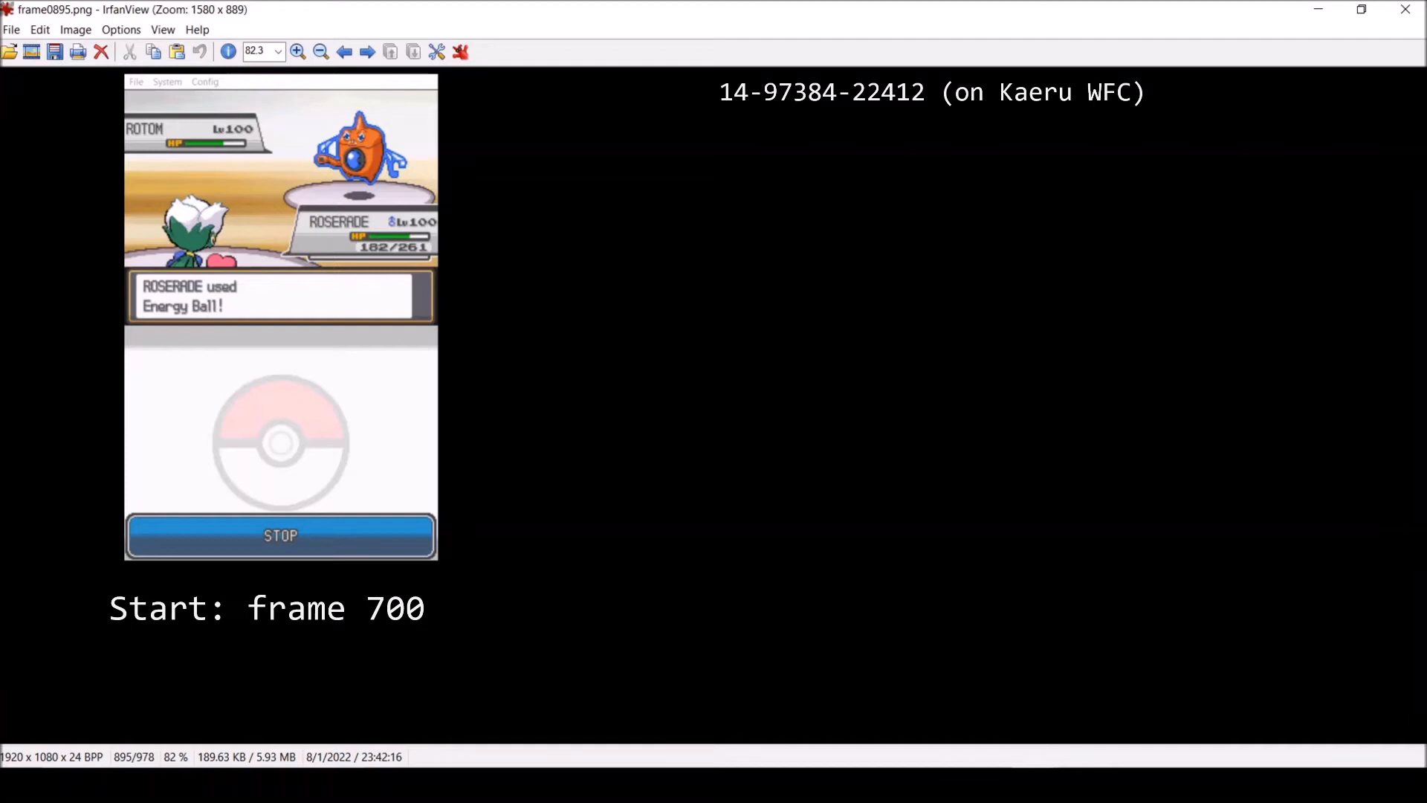
Step: Check frames 630 to 638 where Rotom's HP first drops, then return to frame 700 of the first battle
click(344, 52)
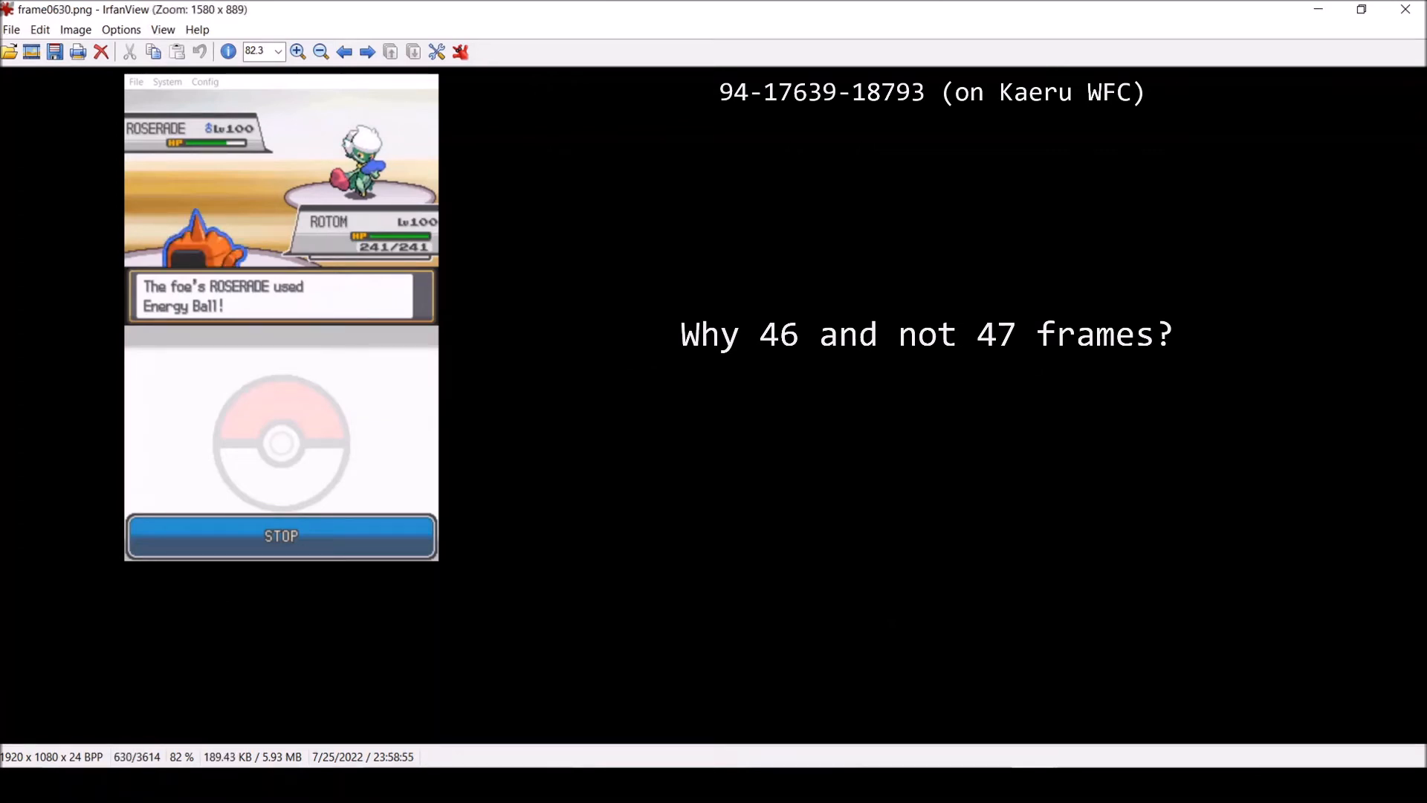
click(367, 51)
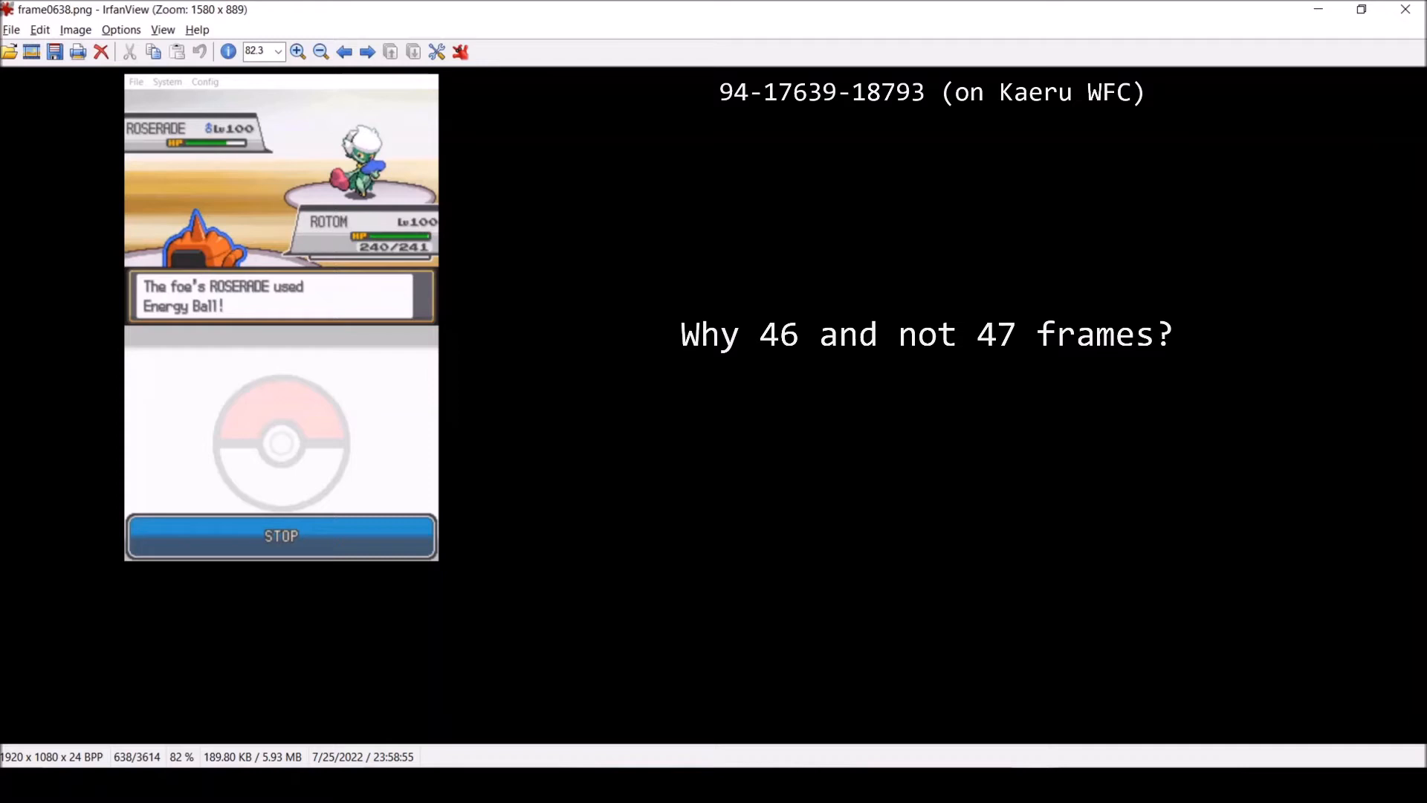
click(367, 50)
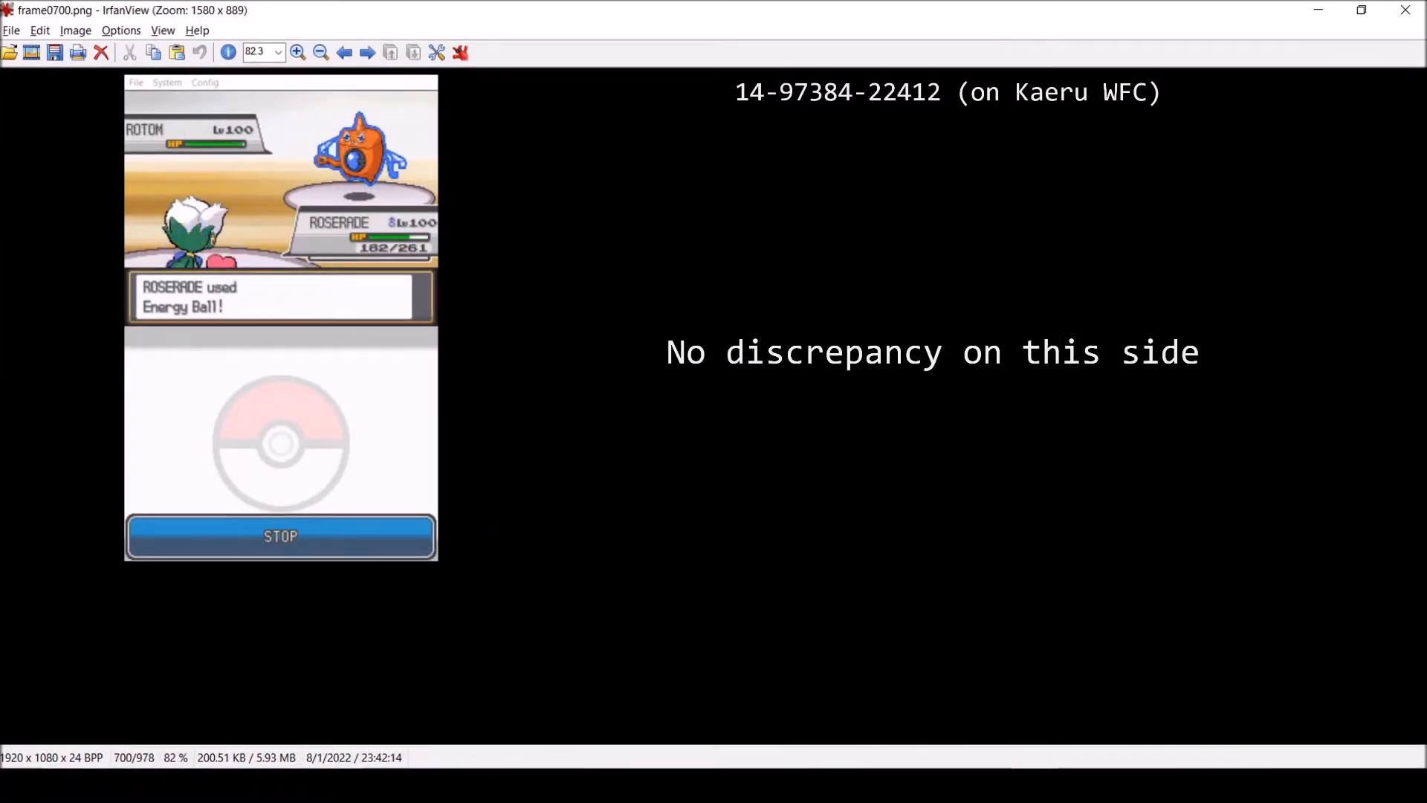
Step: Browse the second battle's frames of Roserade taking Energy Ball damage
click(344, 52)
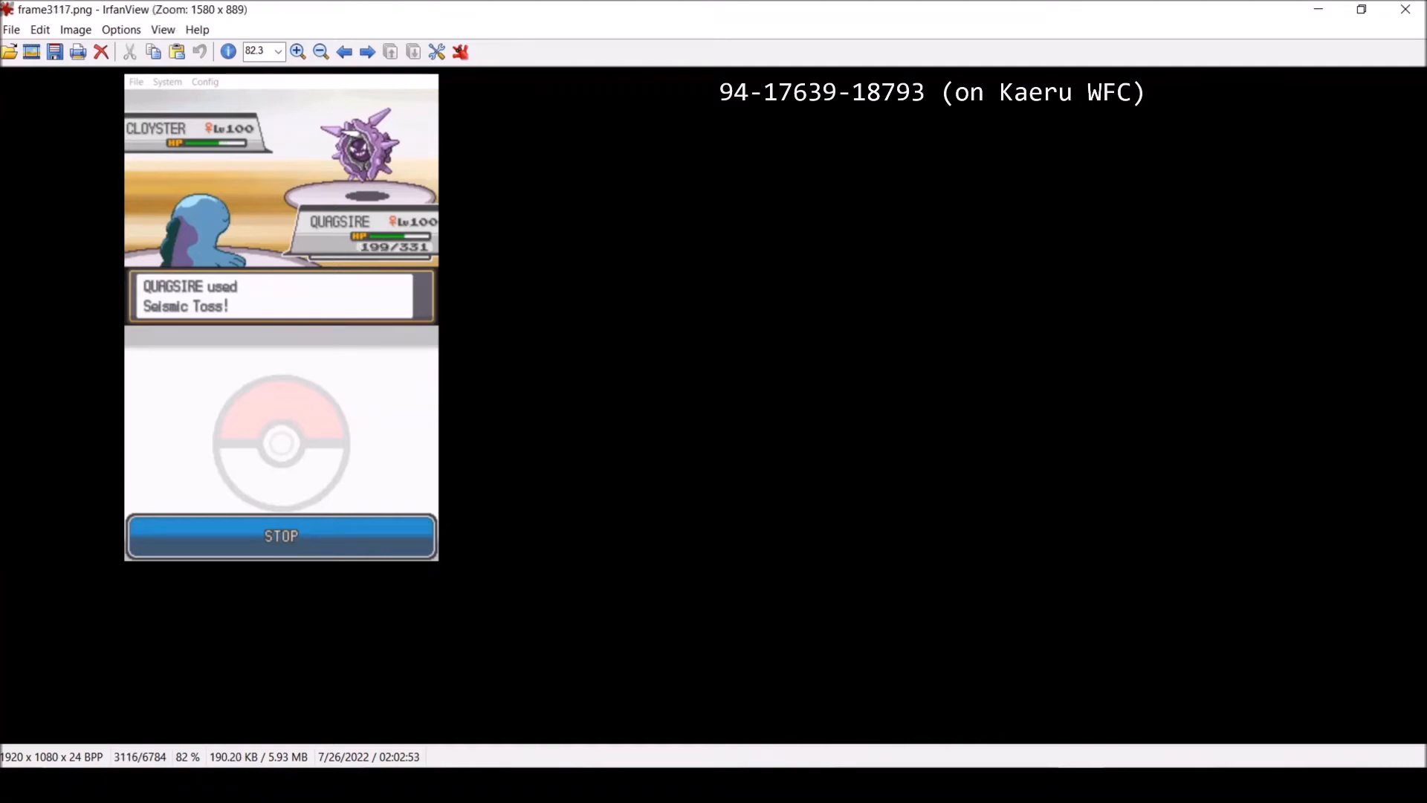
Step: Advance to frame 3107 where Quagsire's Seismic Toss drain ends at 204/331
click(367, 51)
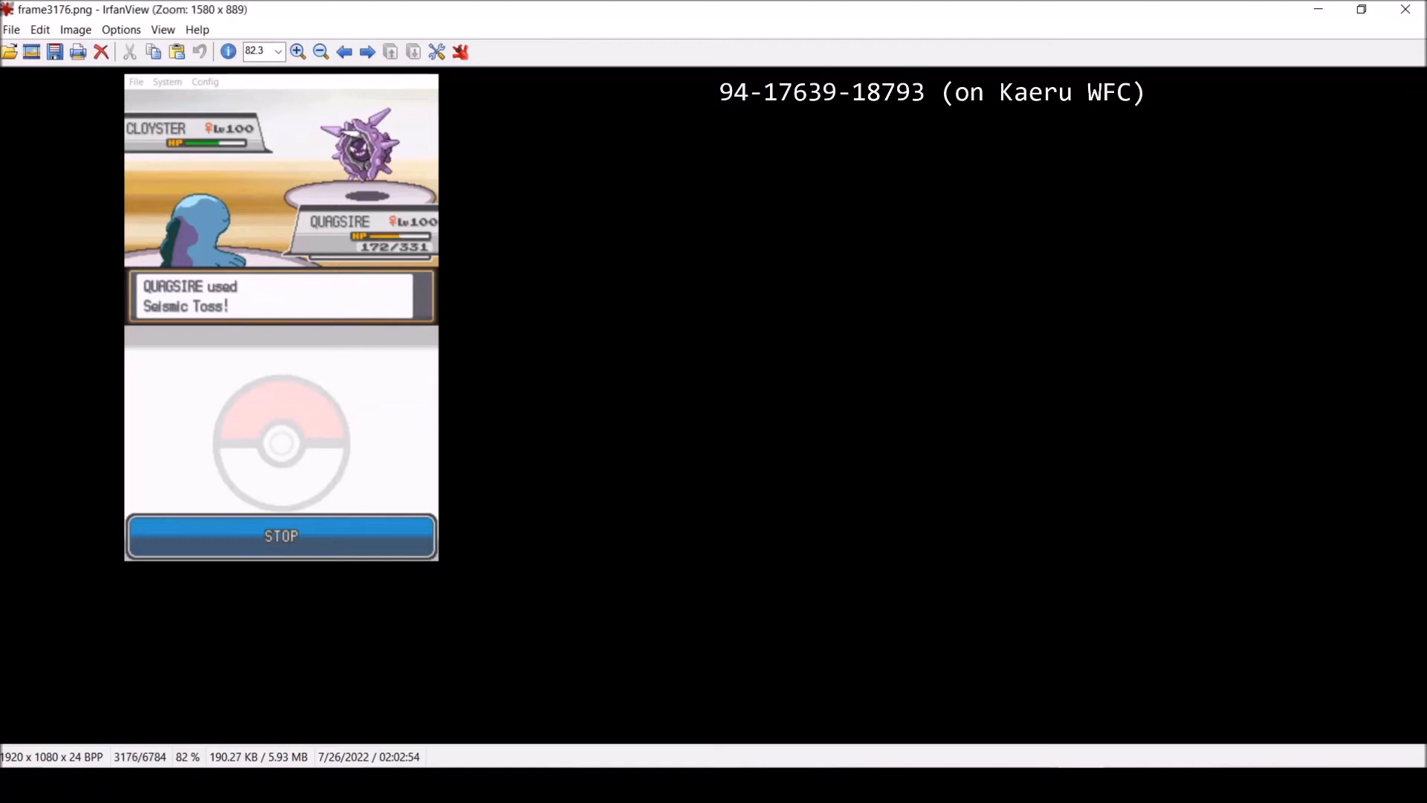
click(367, 51)
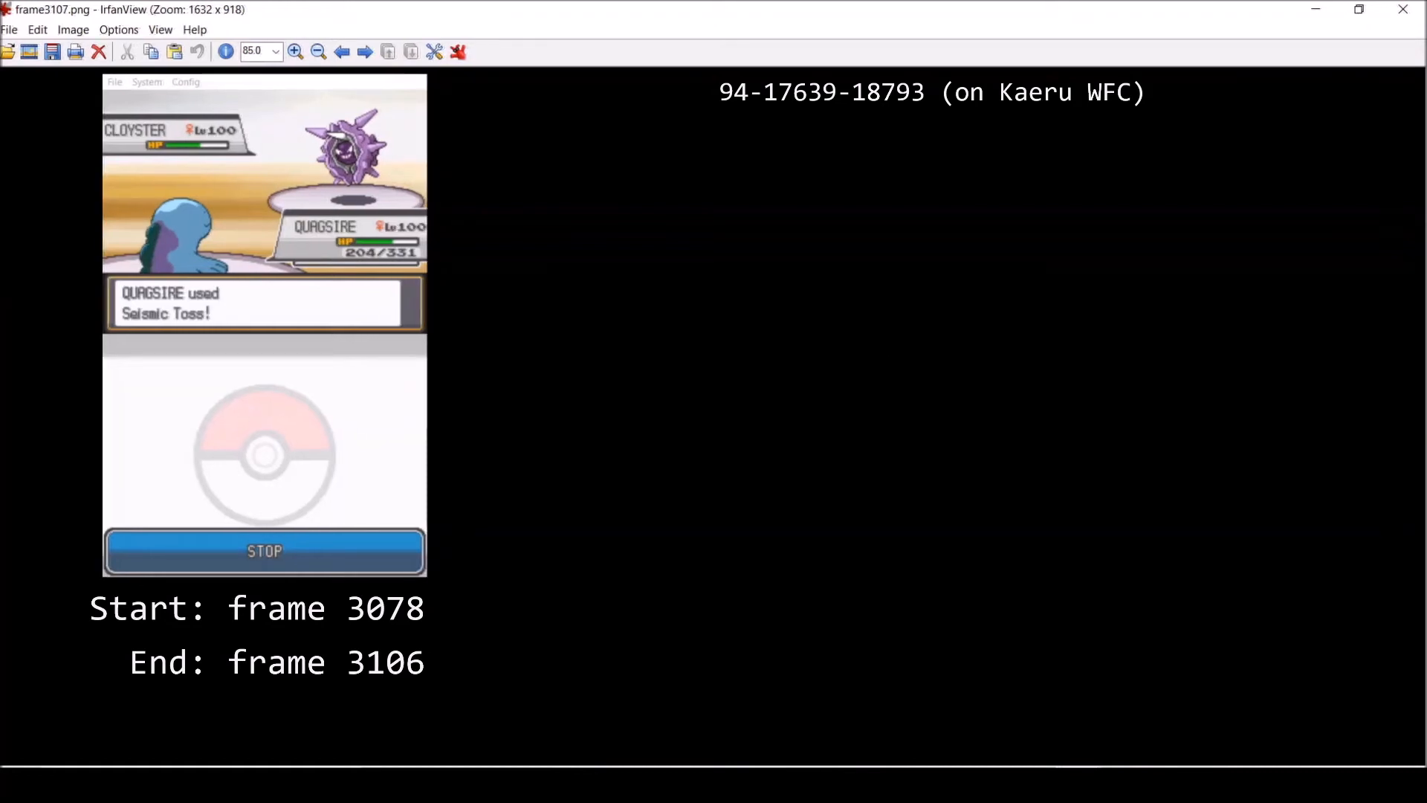
Step: Advance to frame 3330 with Quagsire at 172/331 and the message cleared
click(362, 50)
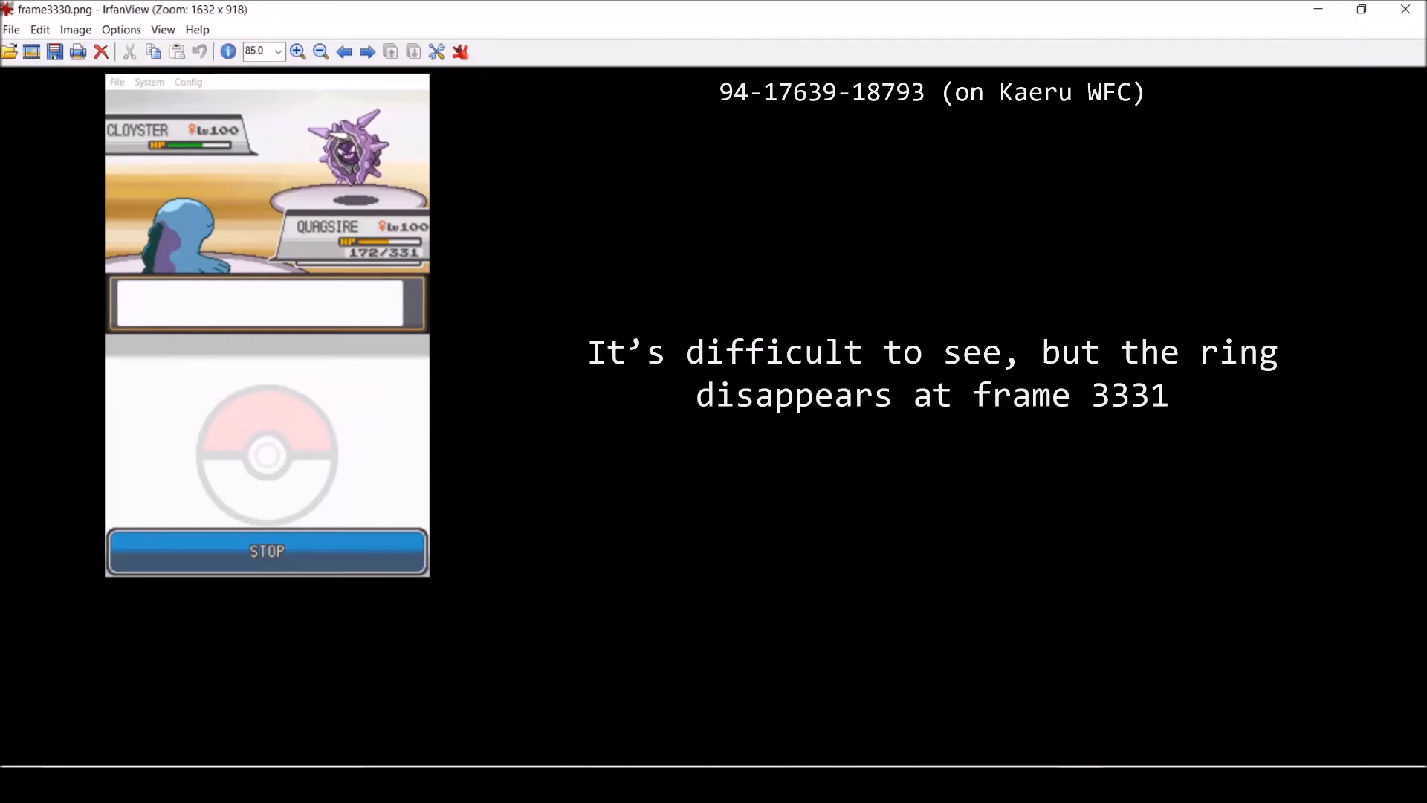
click(367, 51)
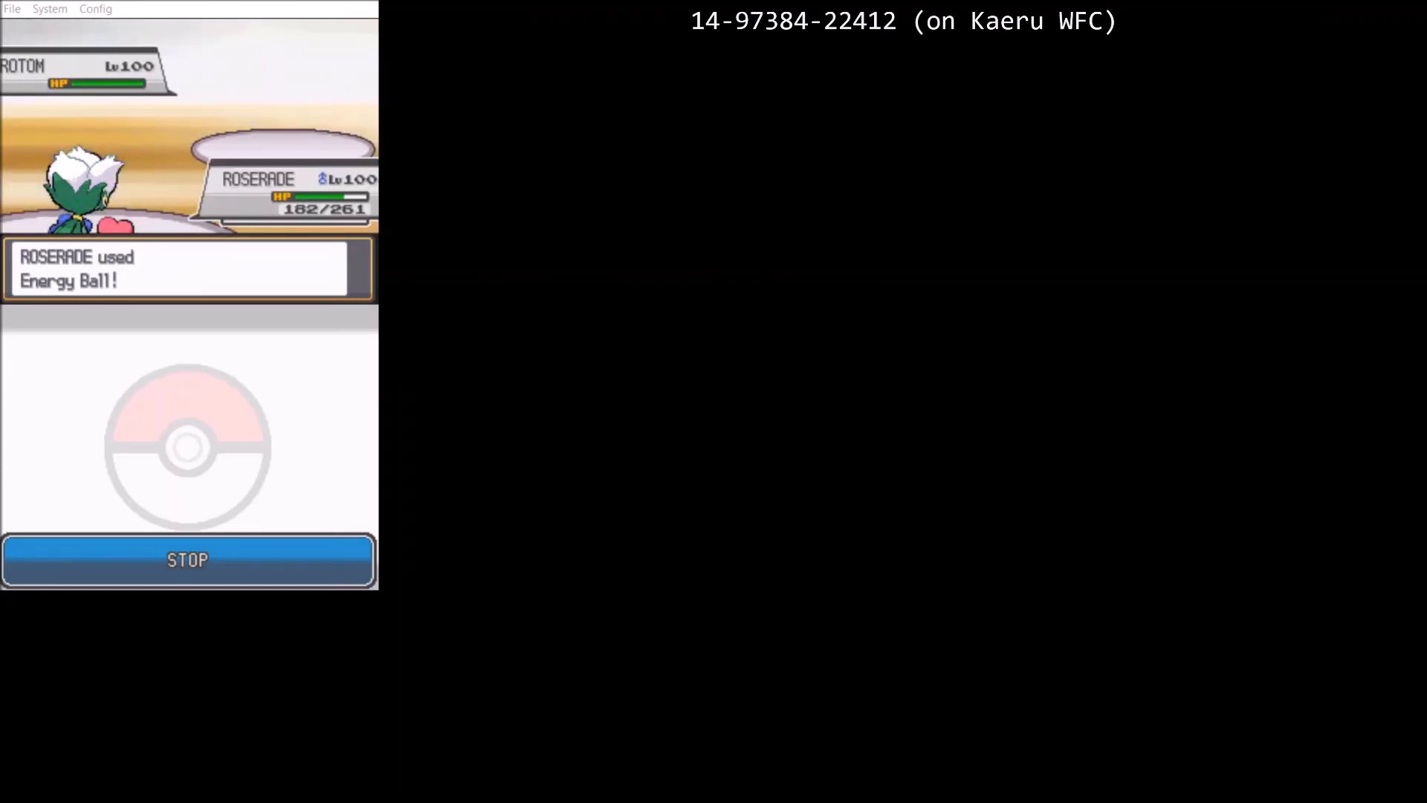
Step: Advance through the Roserade battle frames from frame 700 as the HP bar drops
click(189, 559)
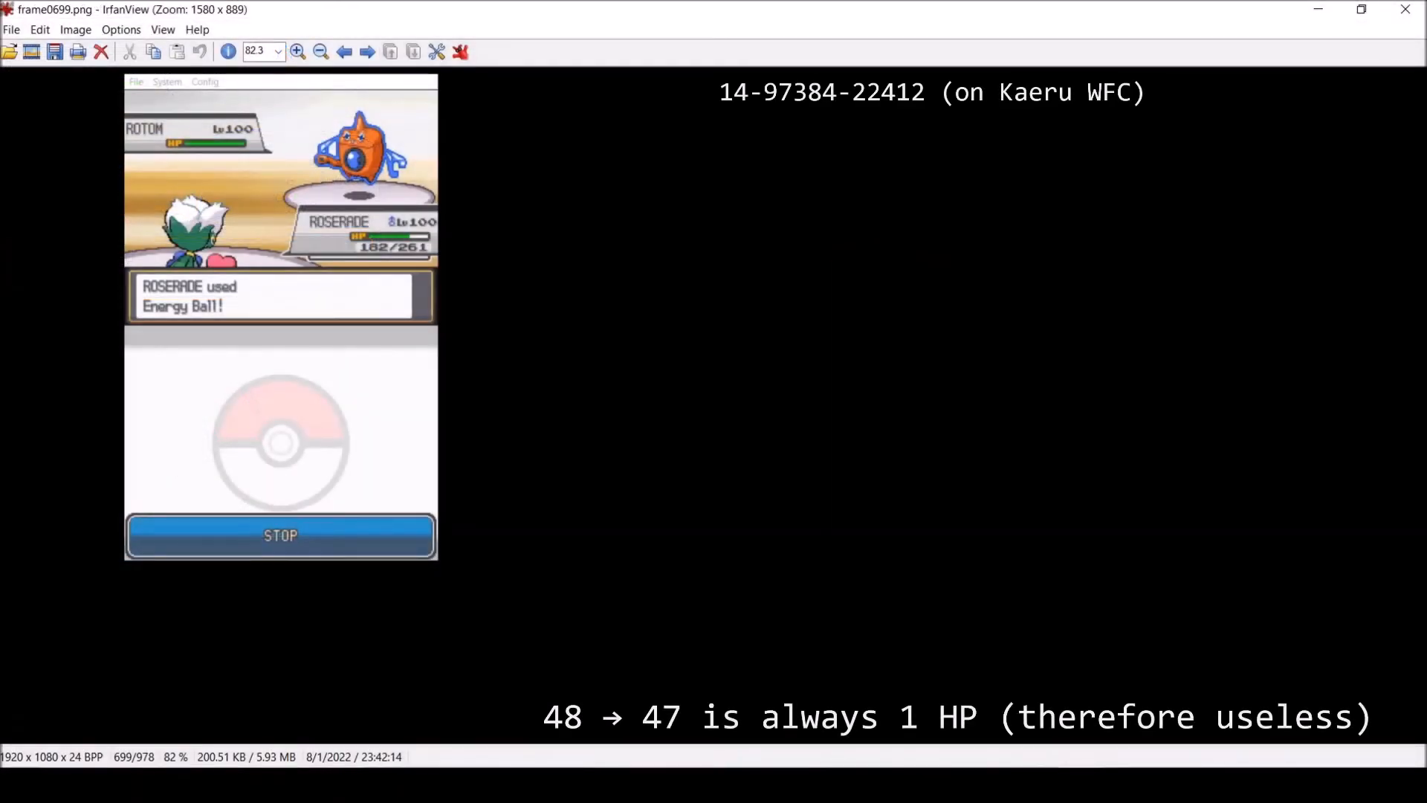
click(365, 51)
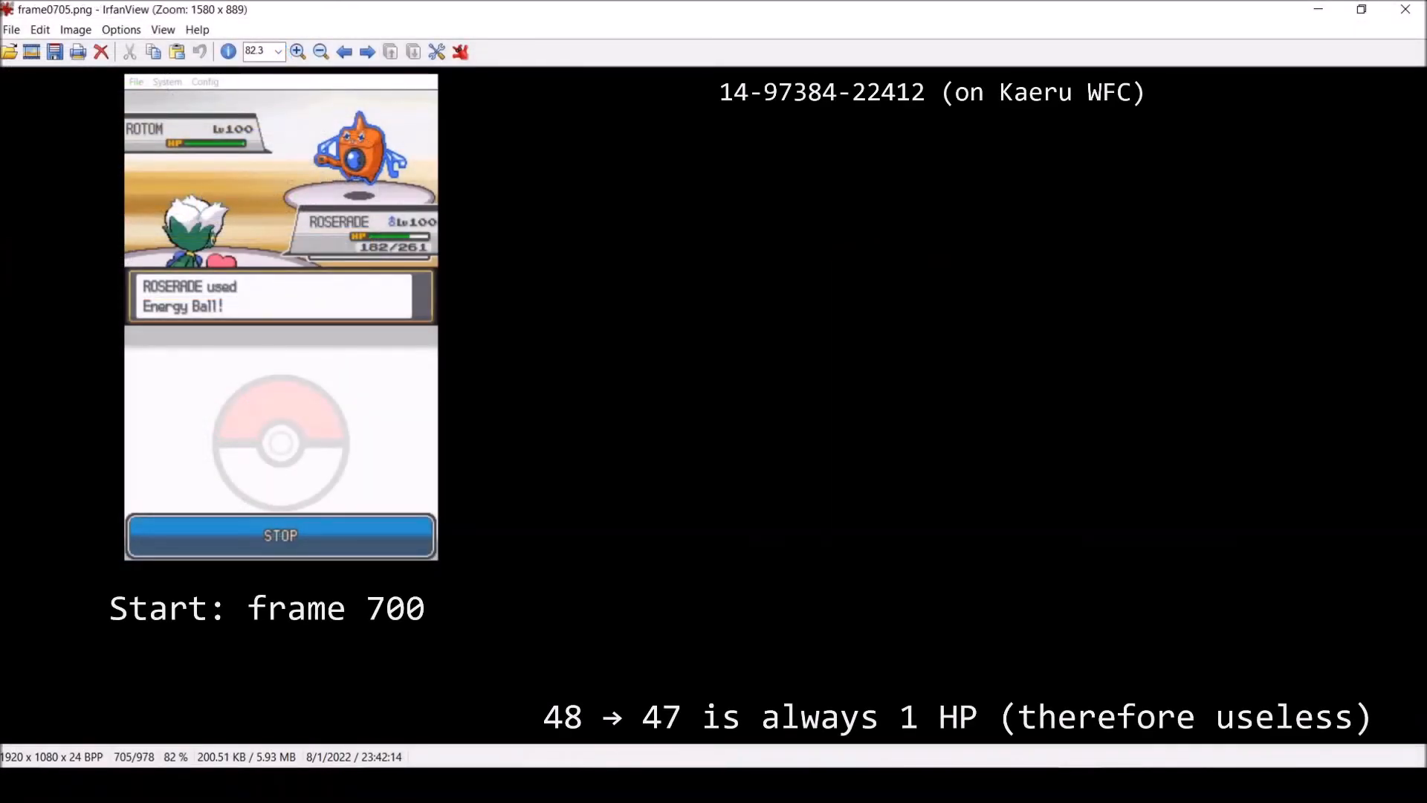
click(365, 51)
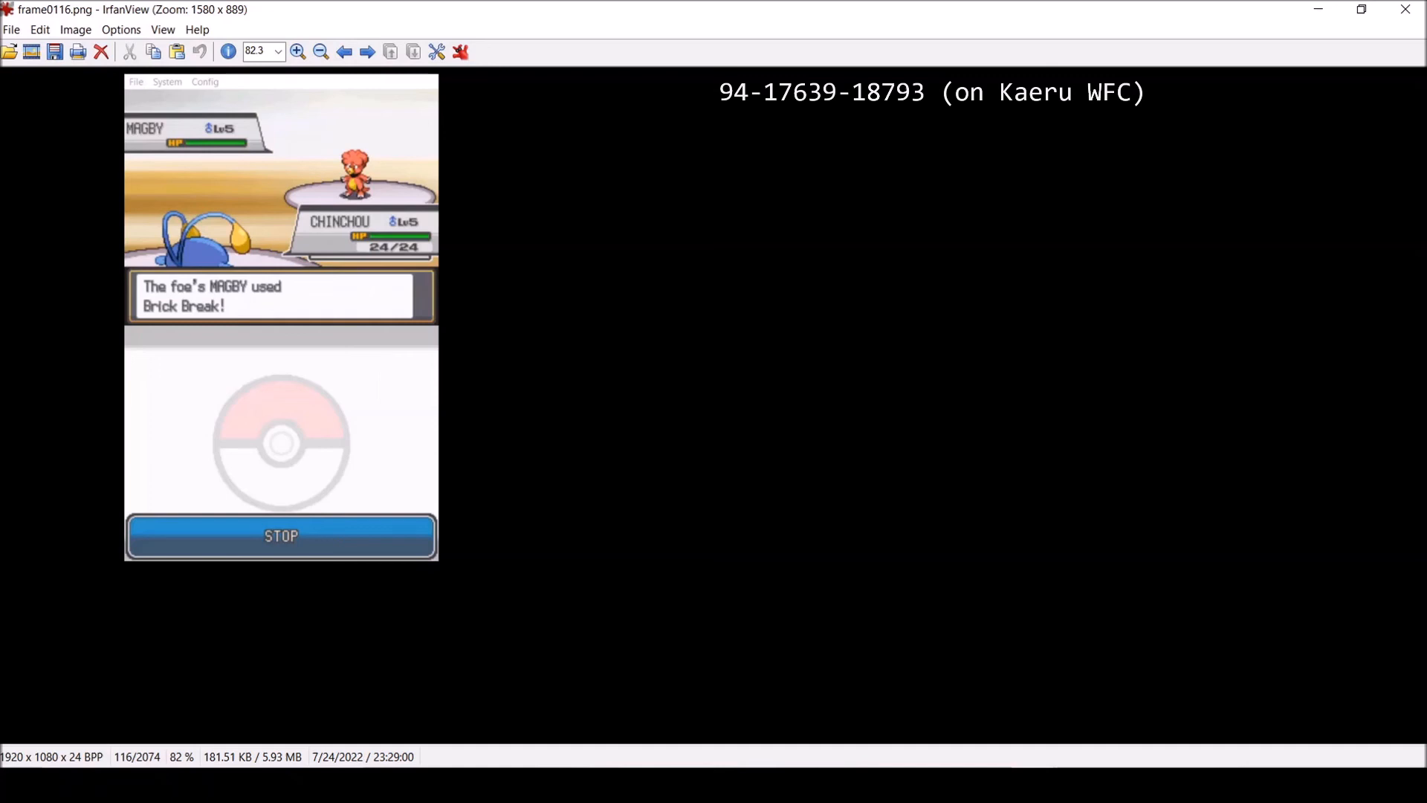
click(367, 50)
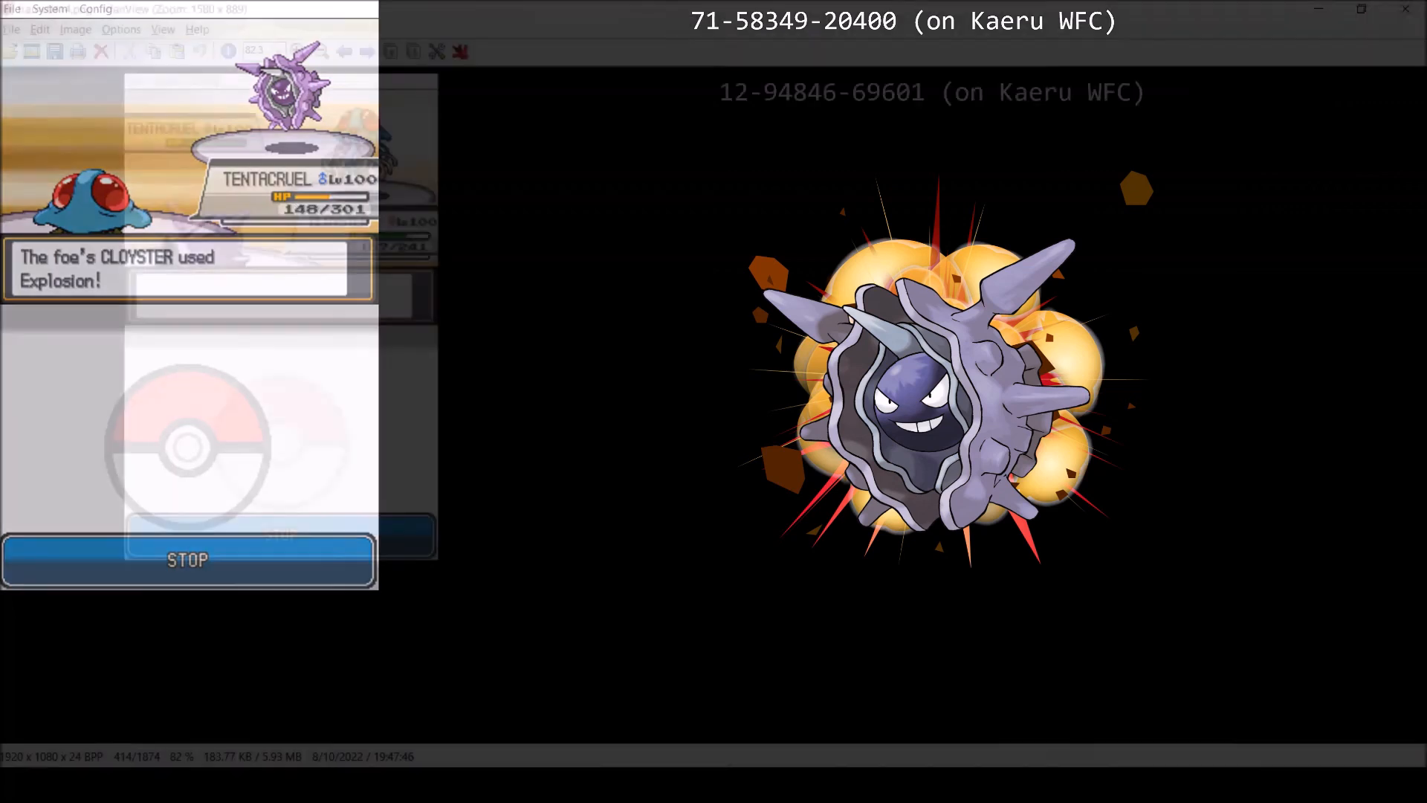
Step: Step forward through the Tentacruel vs Cloyster Explosion frames at 148/301 HP
click(367, 50)
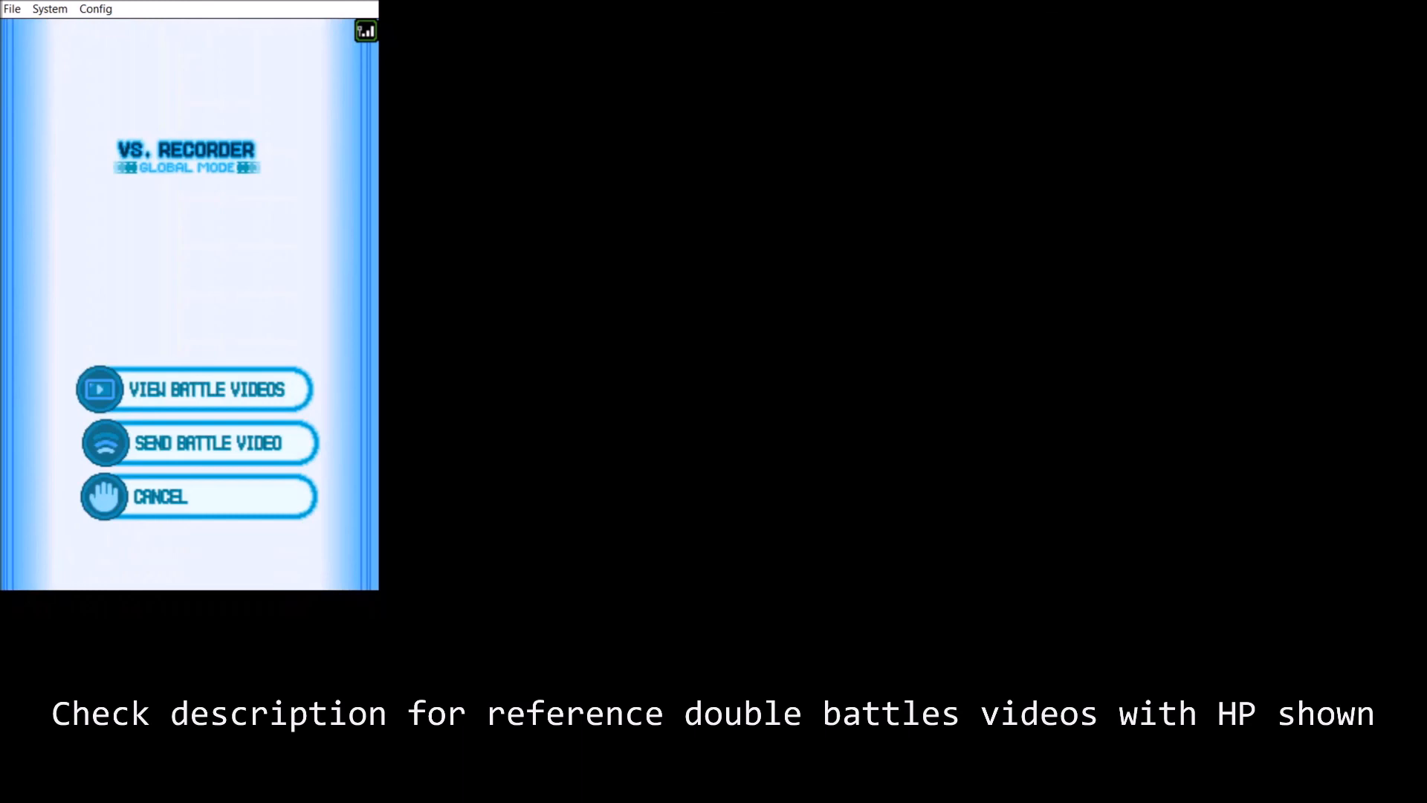
Step: In Wi-Fi Connection Setup set Auto-obtain DNS to No and enter the Kaeru WFC primary DNS digits
click(194, 388)
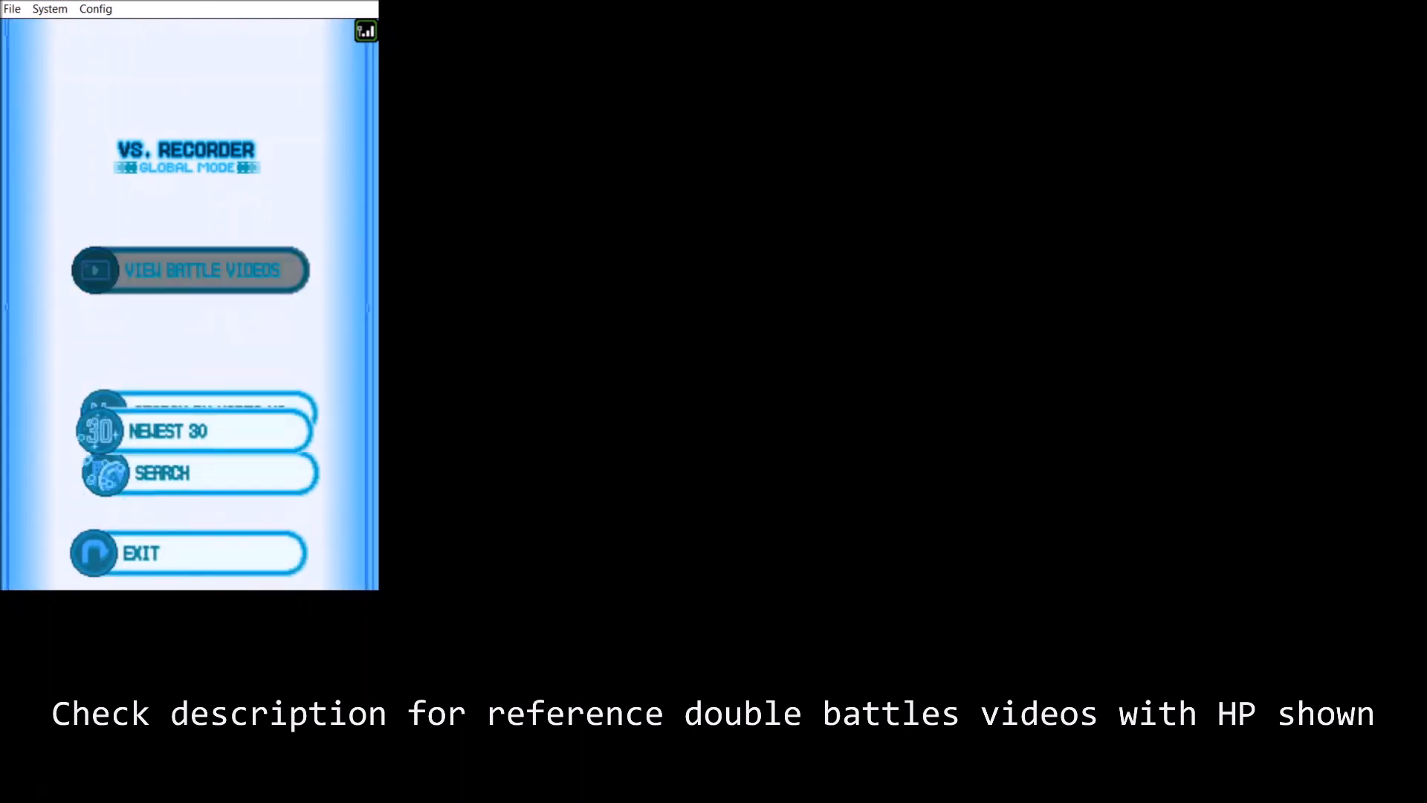
click(188, 269)
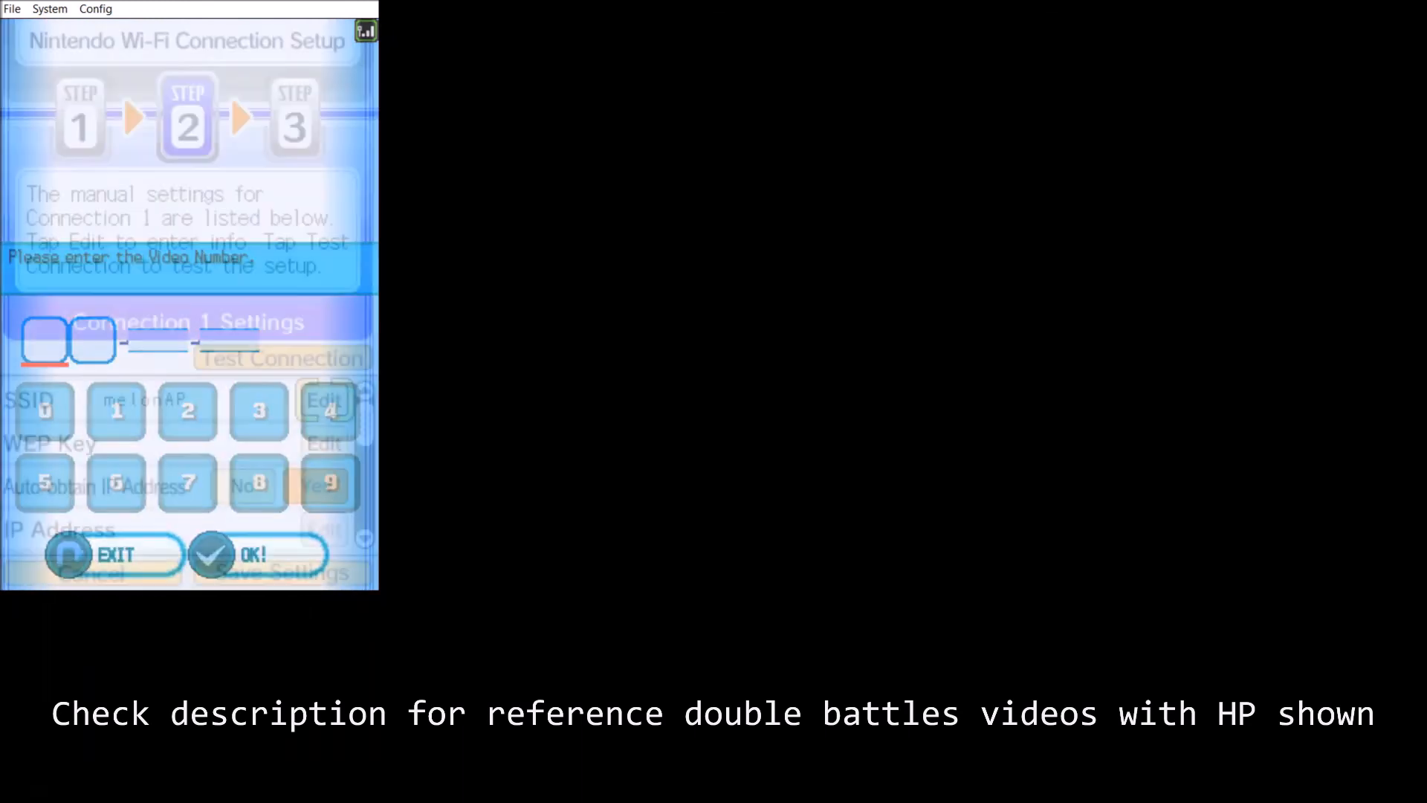
click(258, 555)
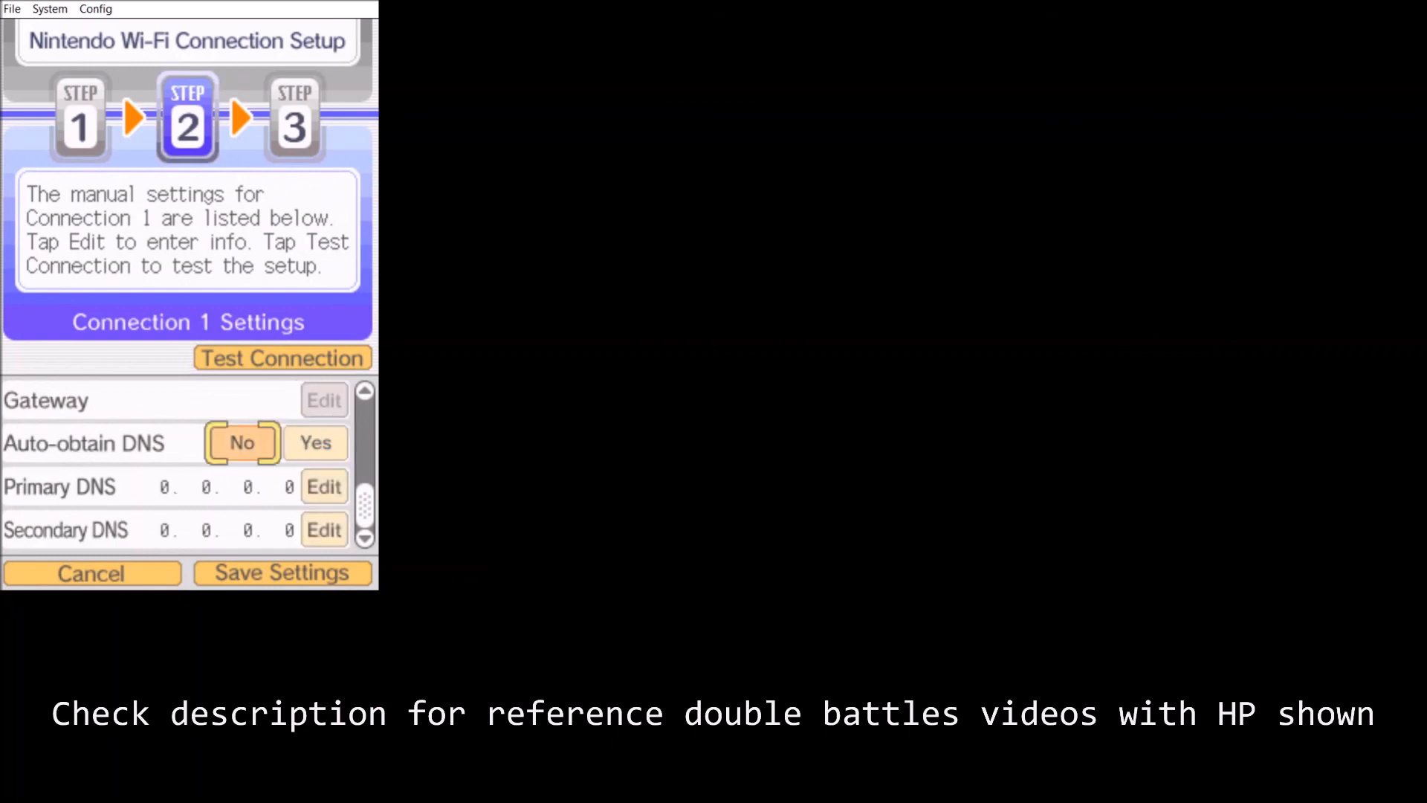
click(323, 487)
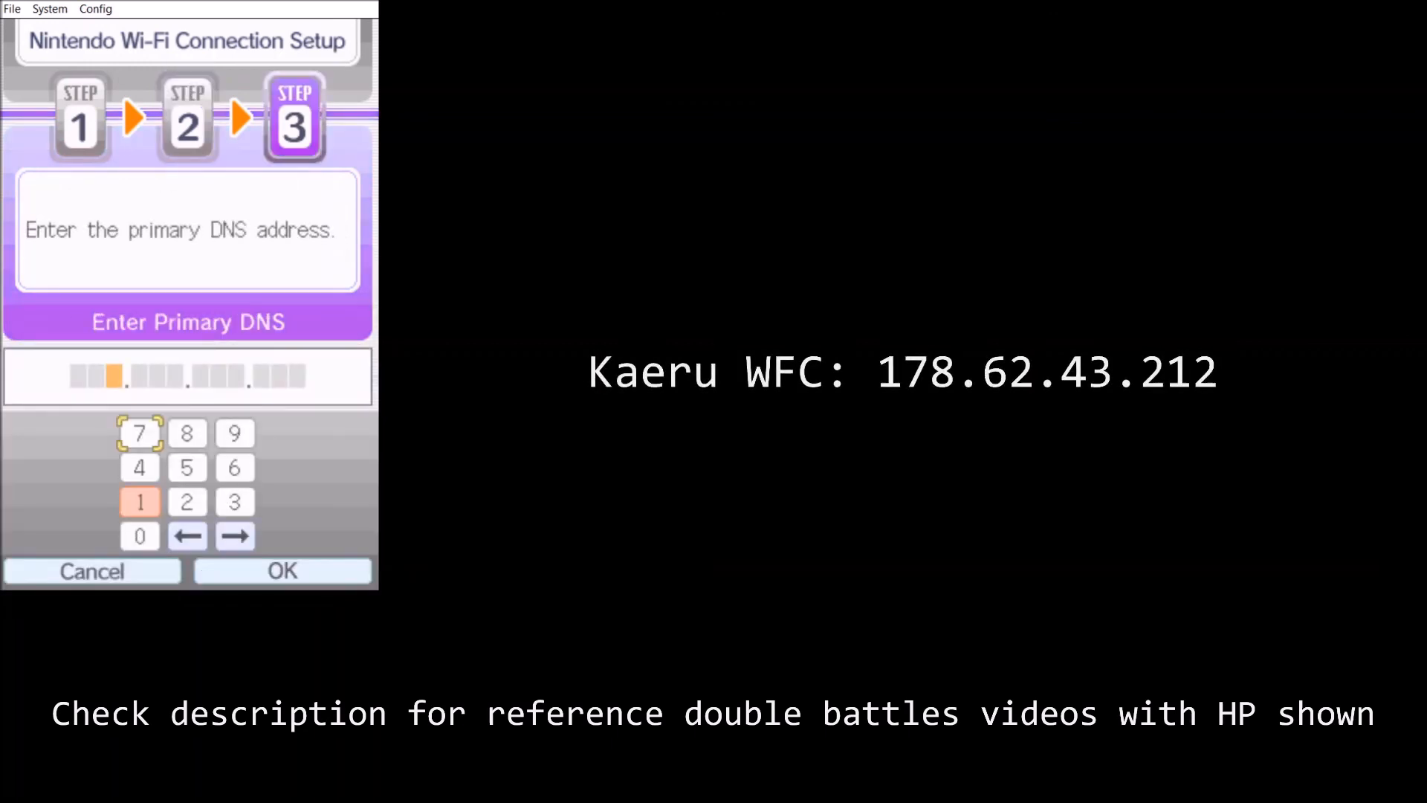
click(187, 500)
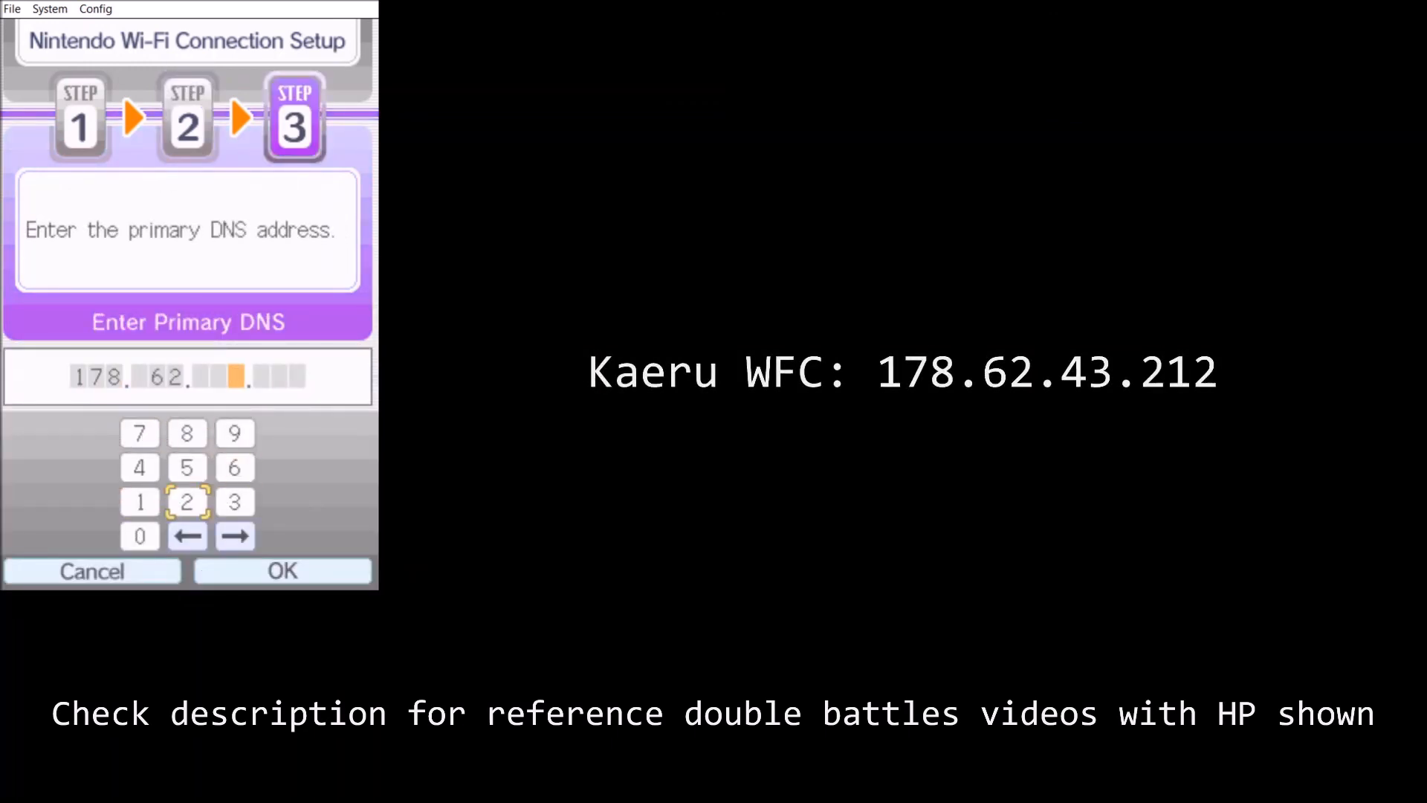
click(140, 501)
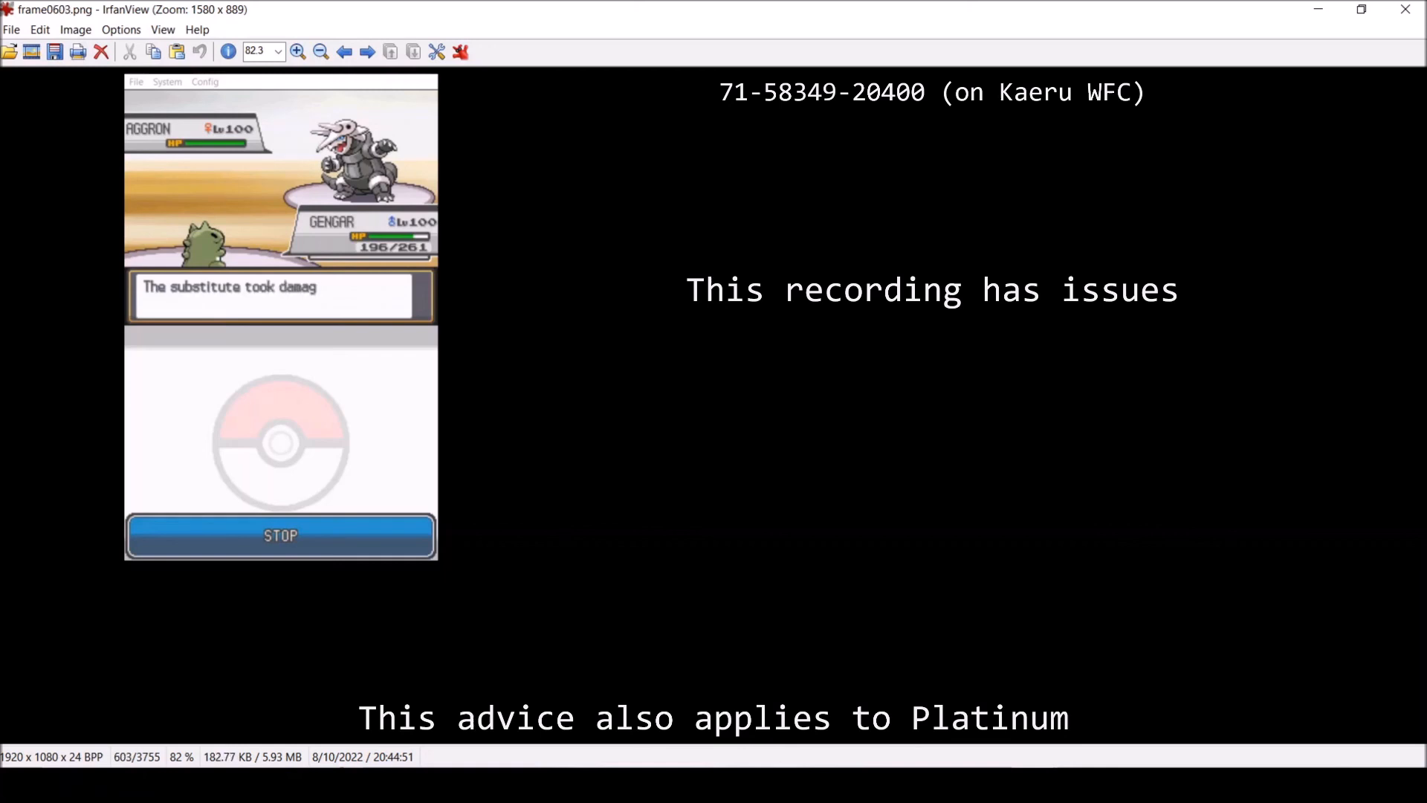
Step: Advance from frame 603 toward frame 609 as Gengar's substitute takes the hit
key(right)
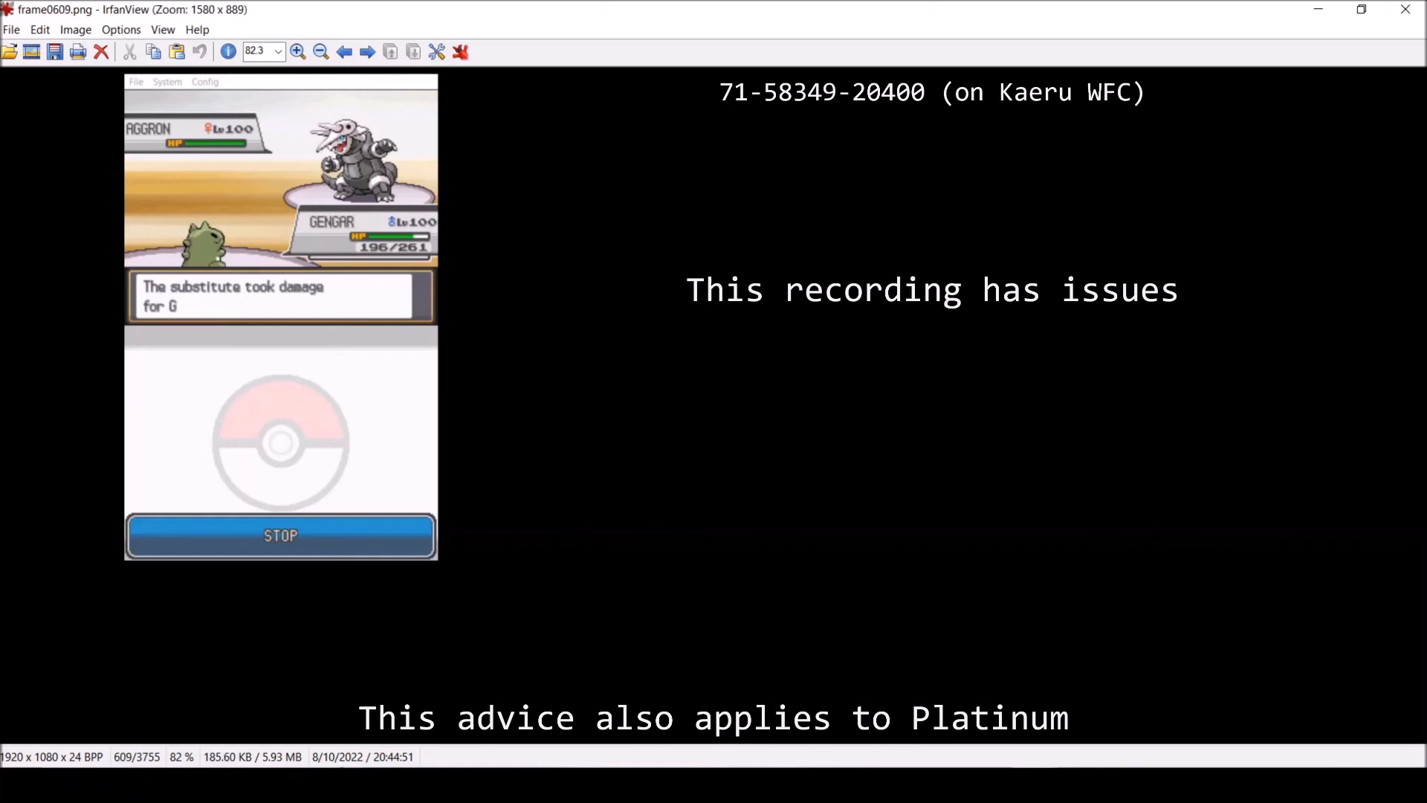